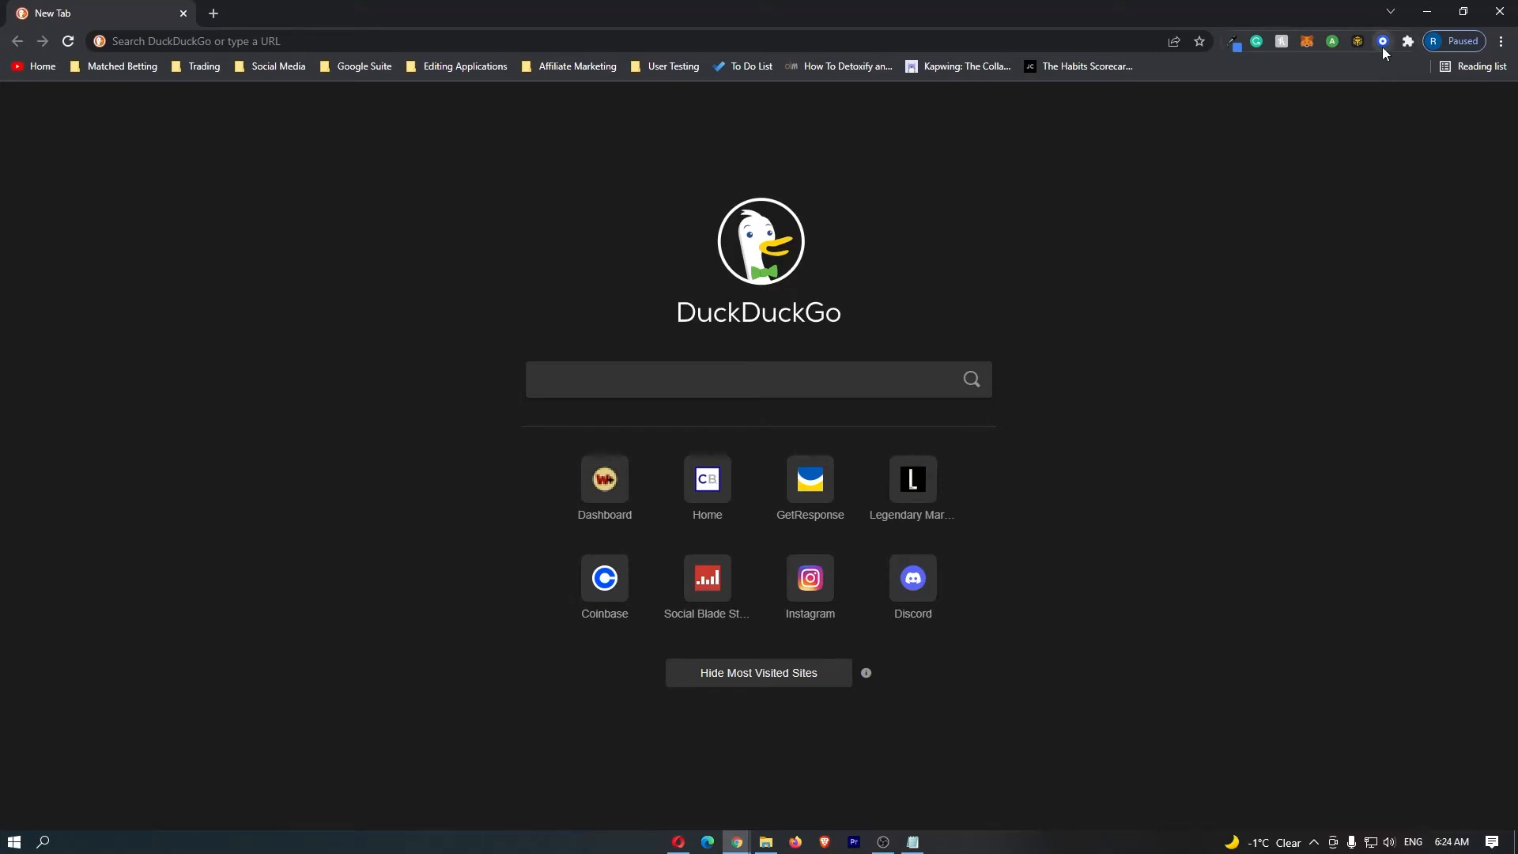
Step: Reopen MetaMask on Account 1 and keep Ethereum Mainnet selected from the network list
left_click(1307, 40)
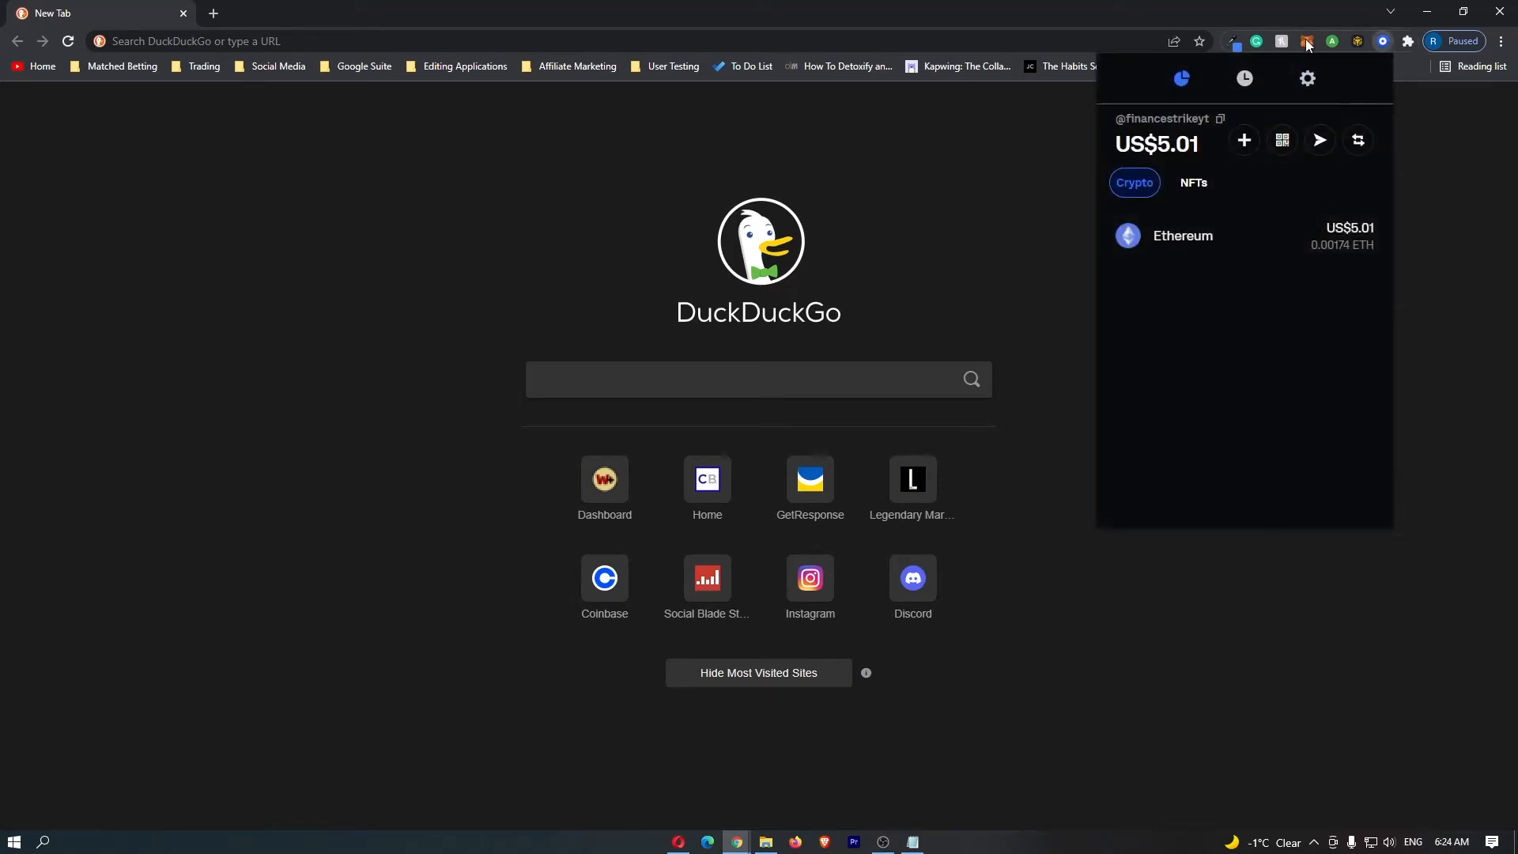
left_click(1308, 40)
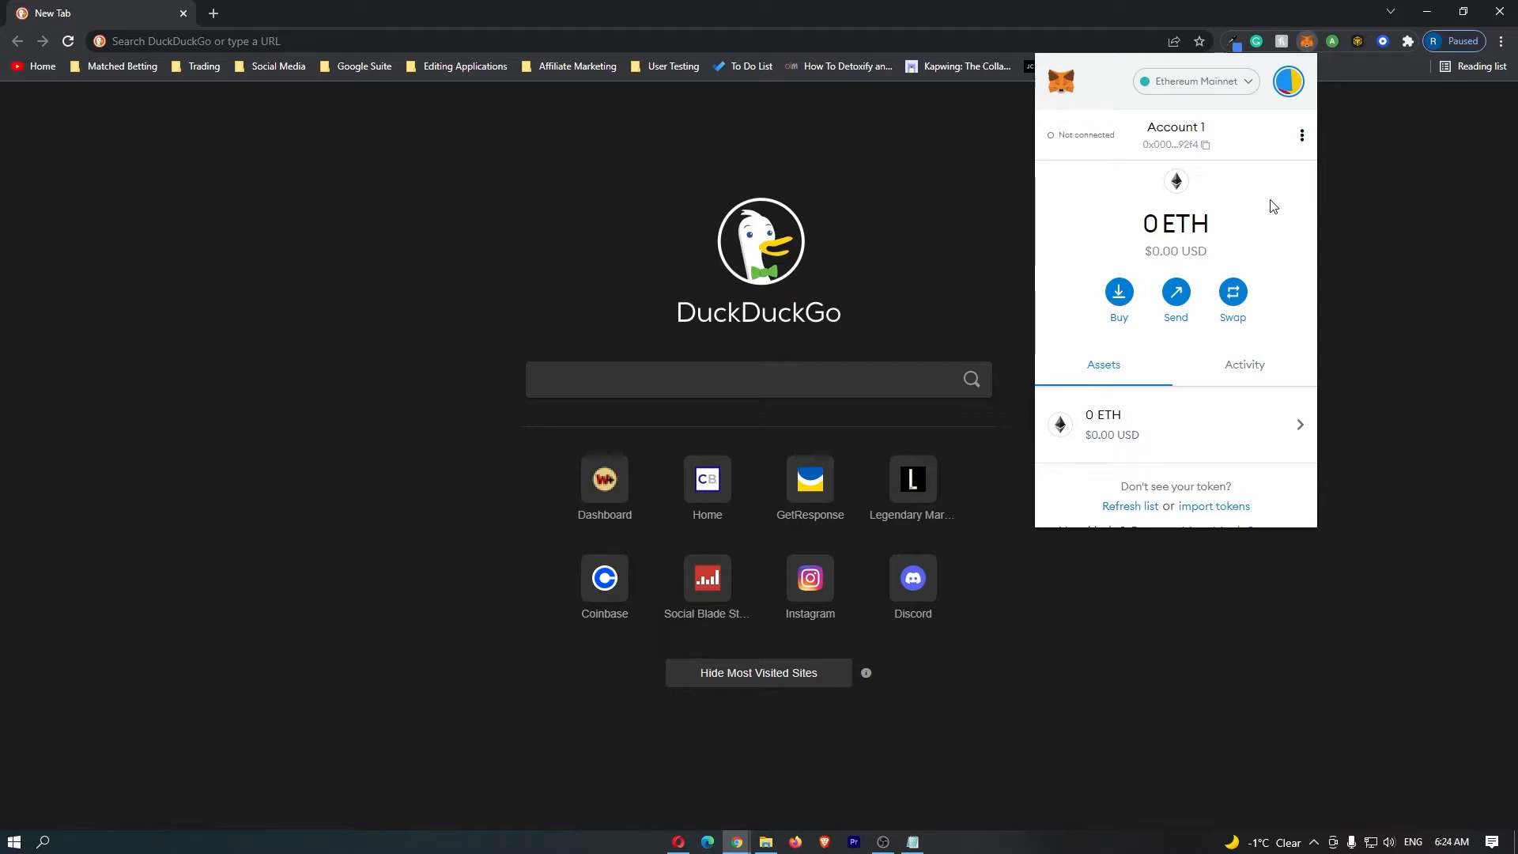
mouse_move(1225, 173)
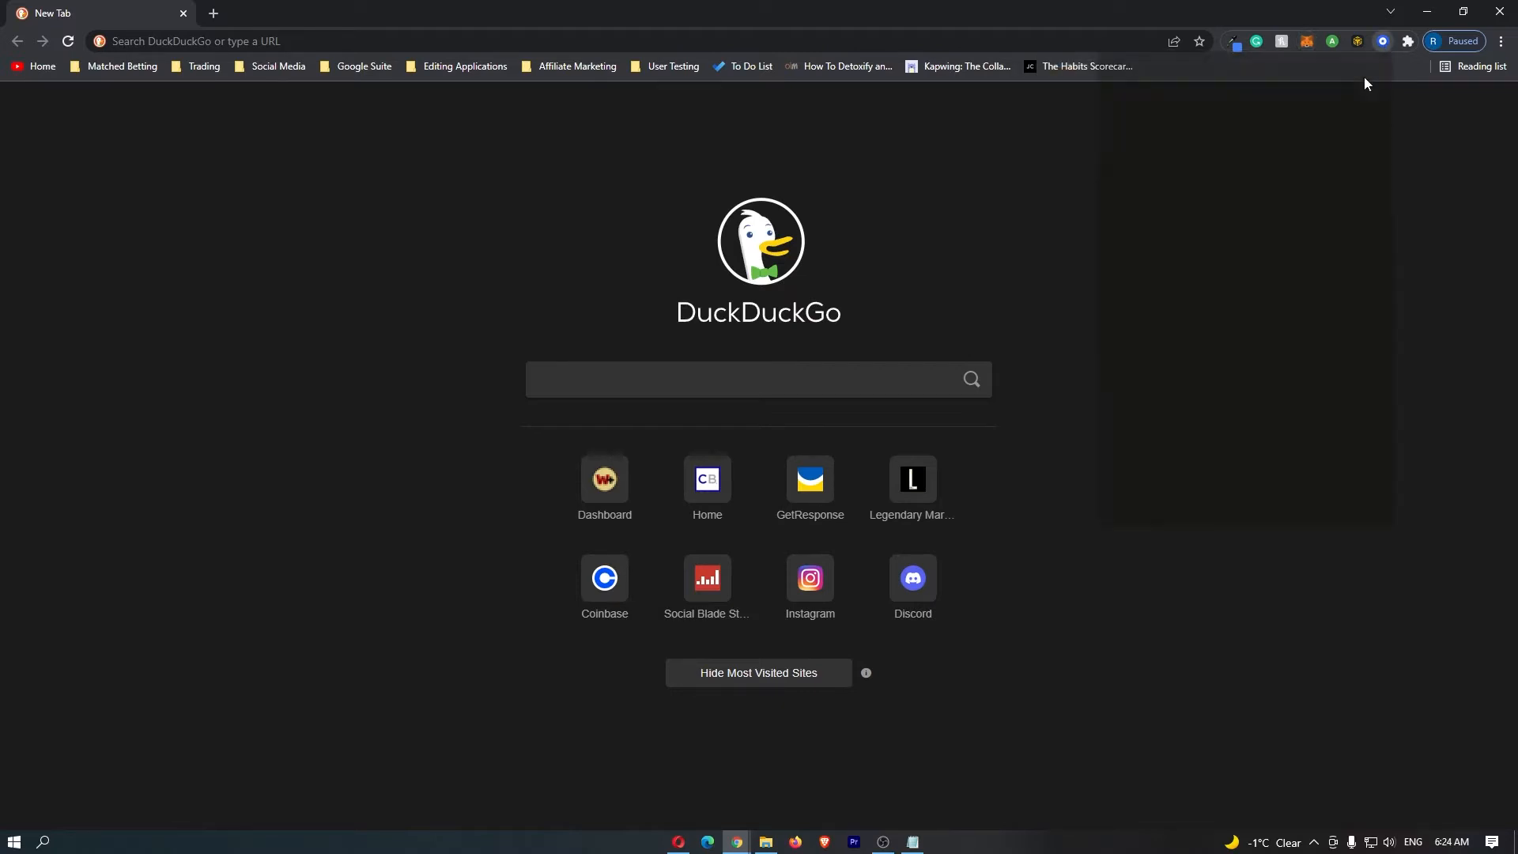
left_click(1307, 40)
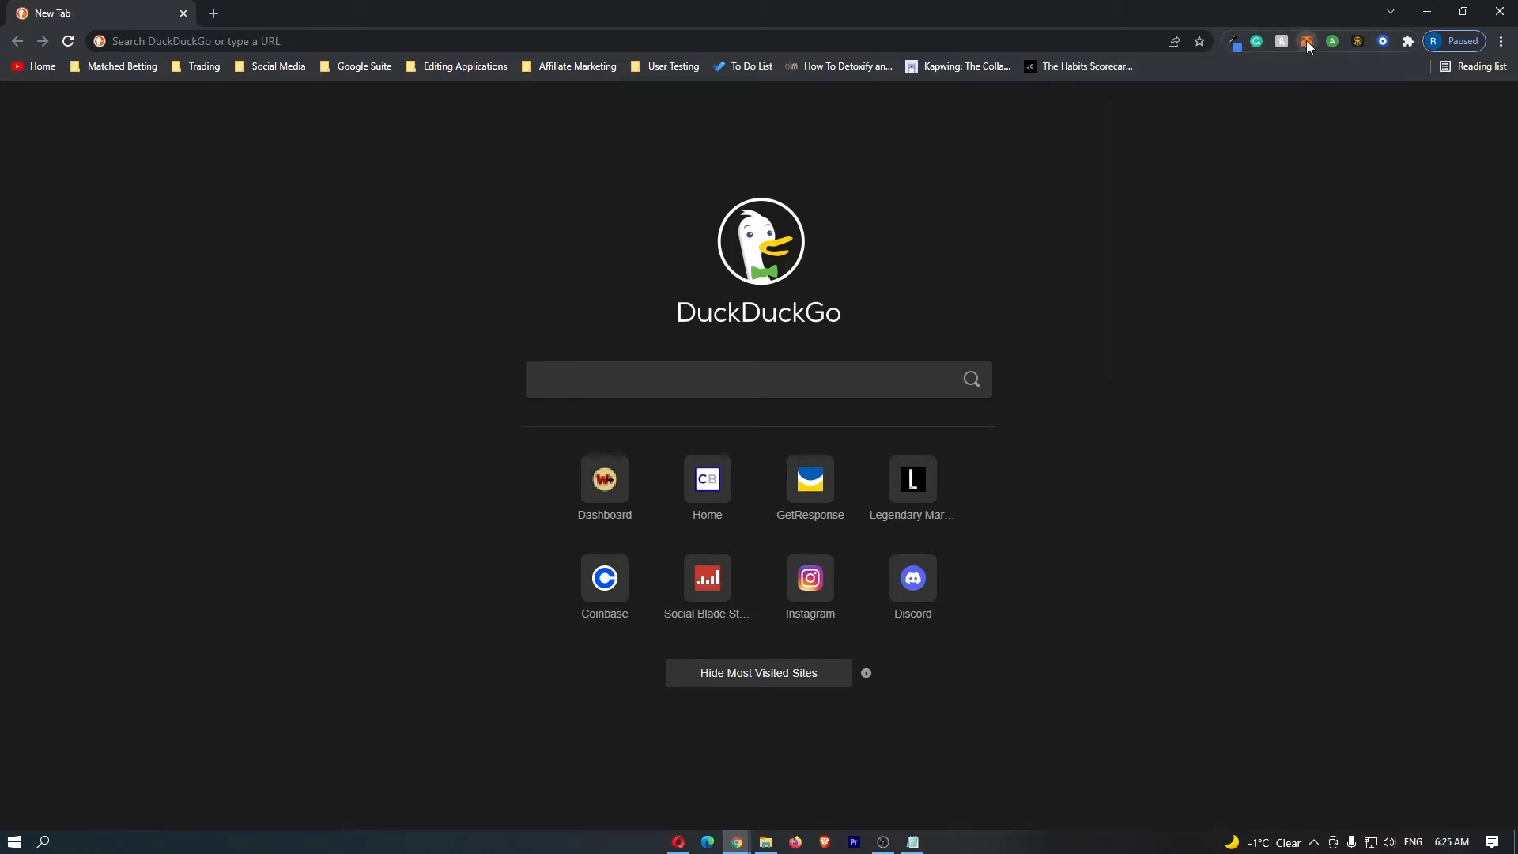
left_click(1306, 41)
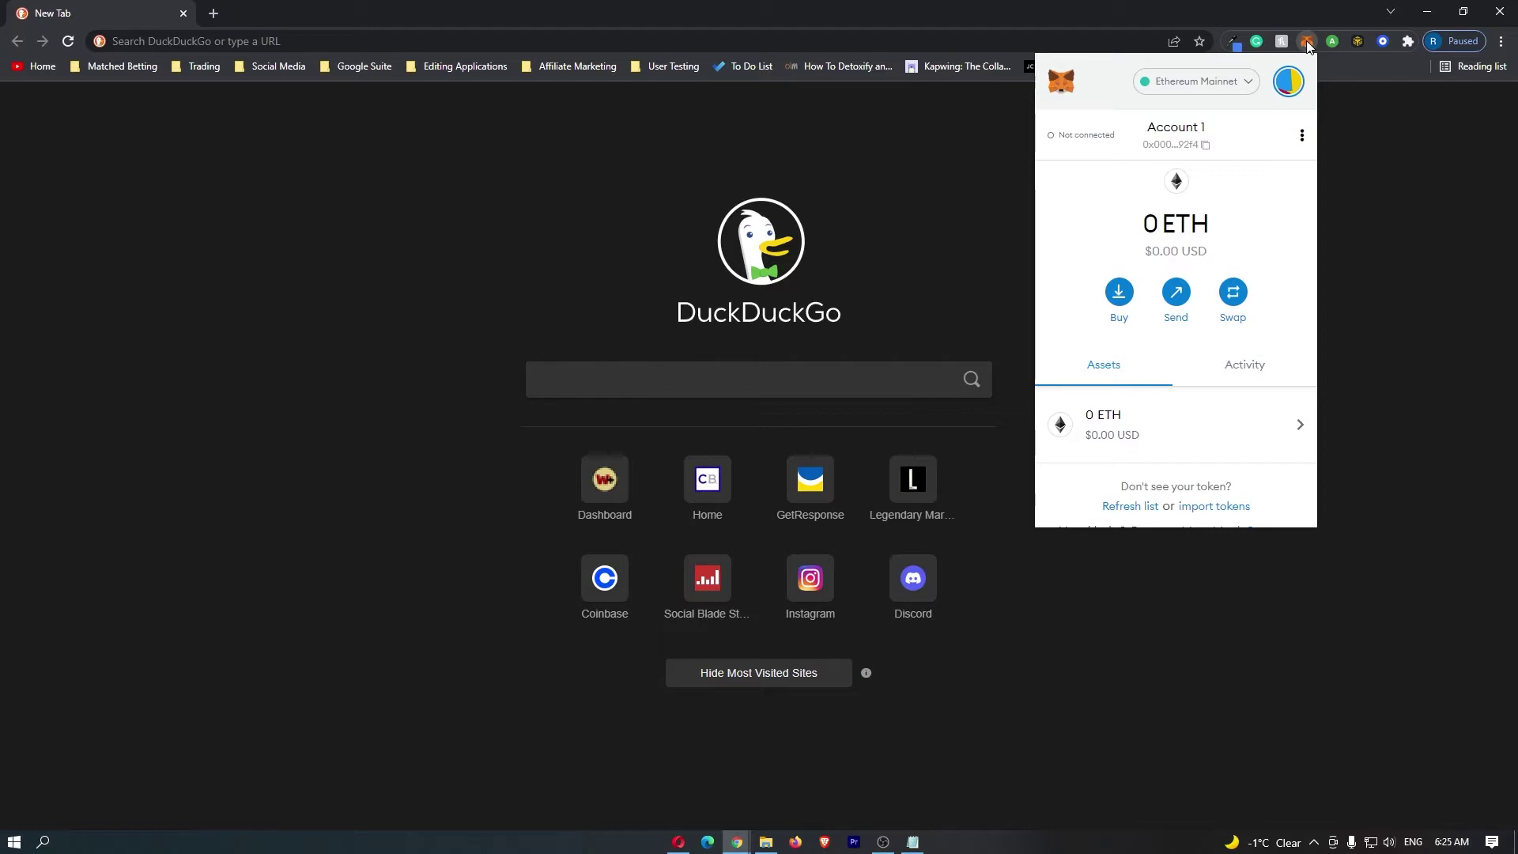
mouse_move(1243, 91)
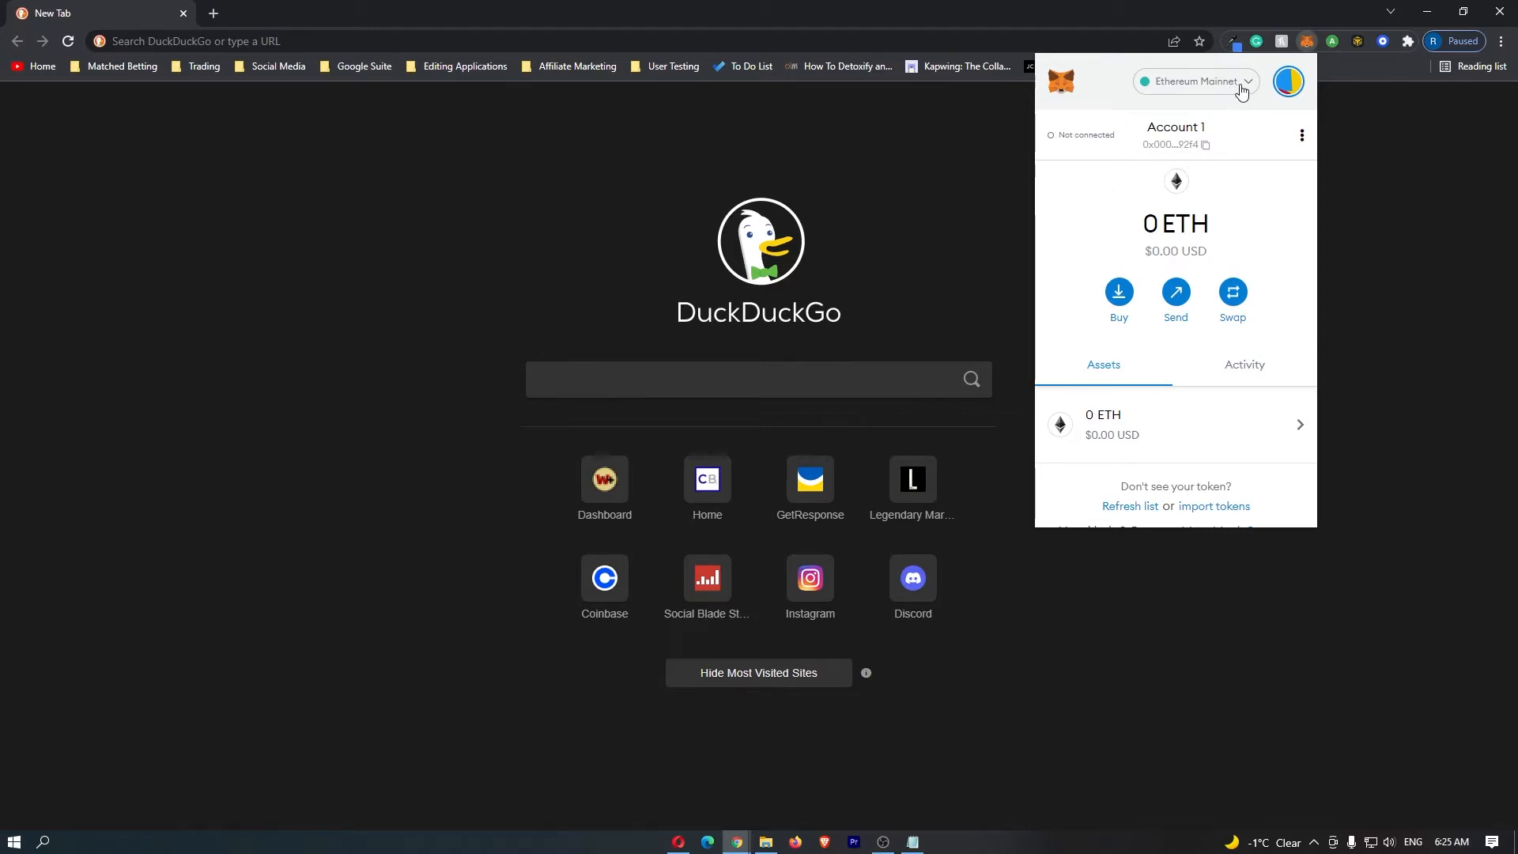
left_click(1195, 81)
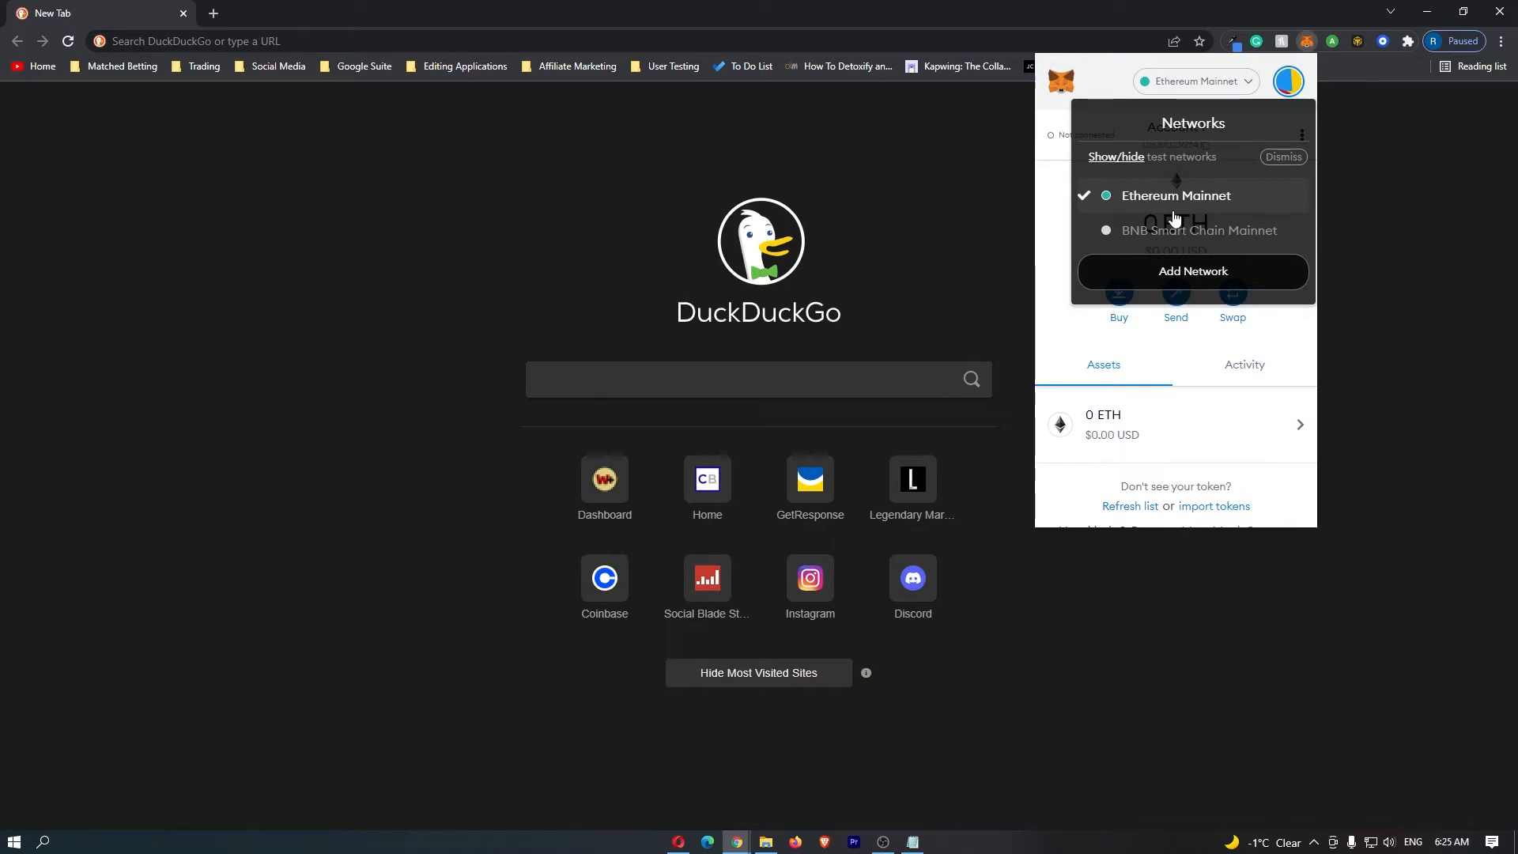
mouse_move(1201, 200)
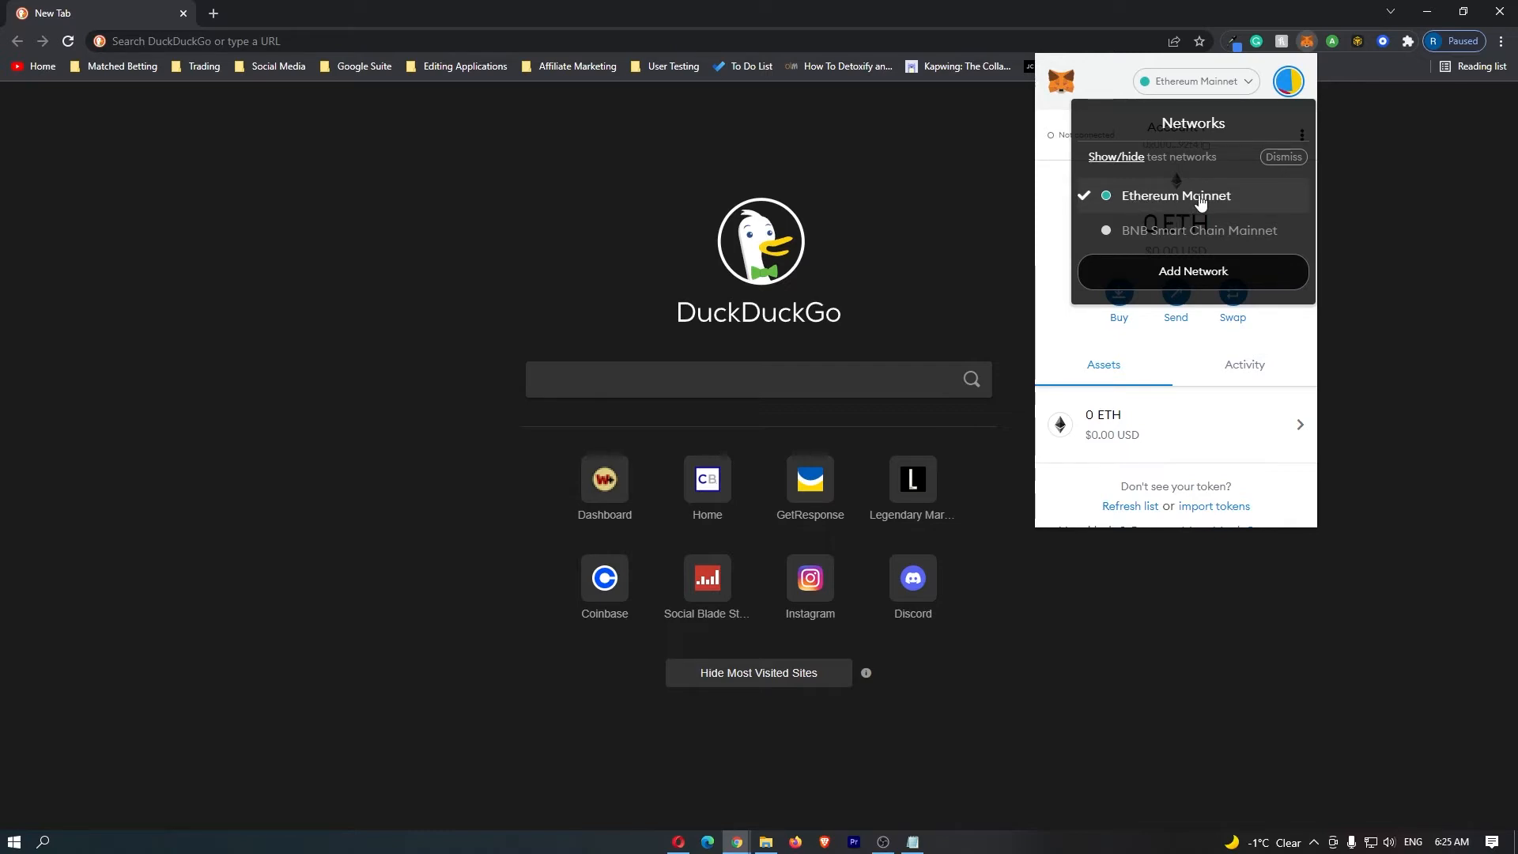
left_click(1174, 195)
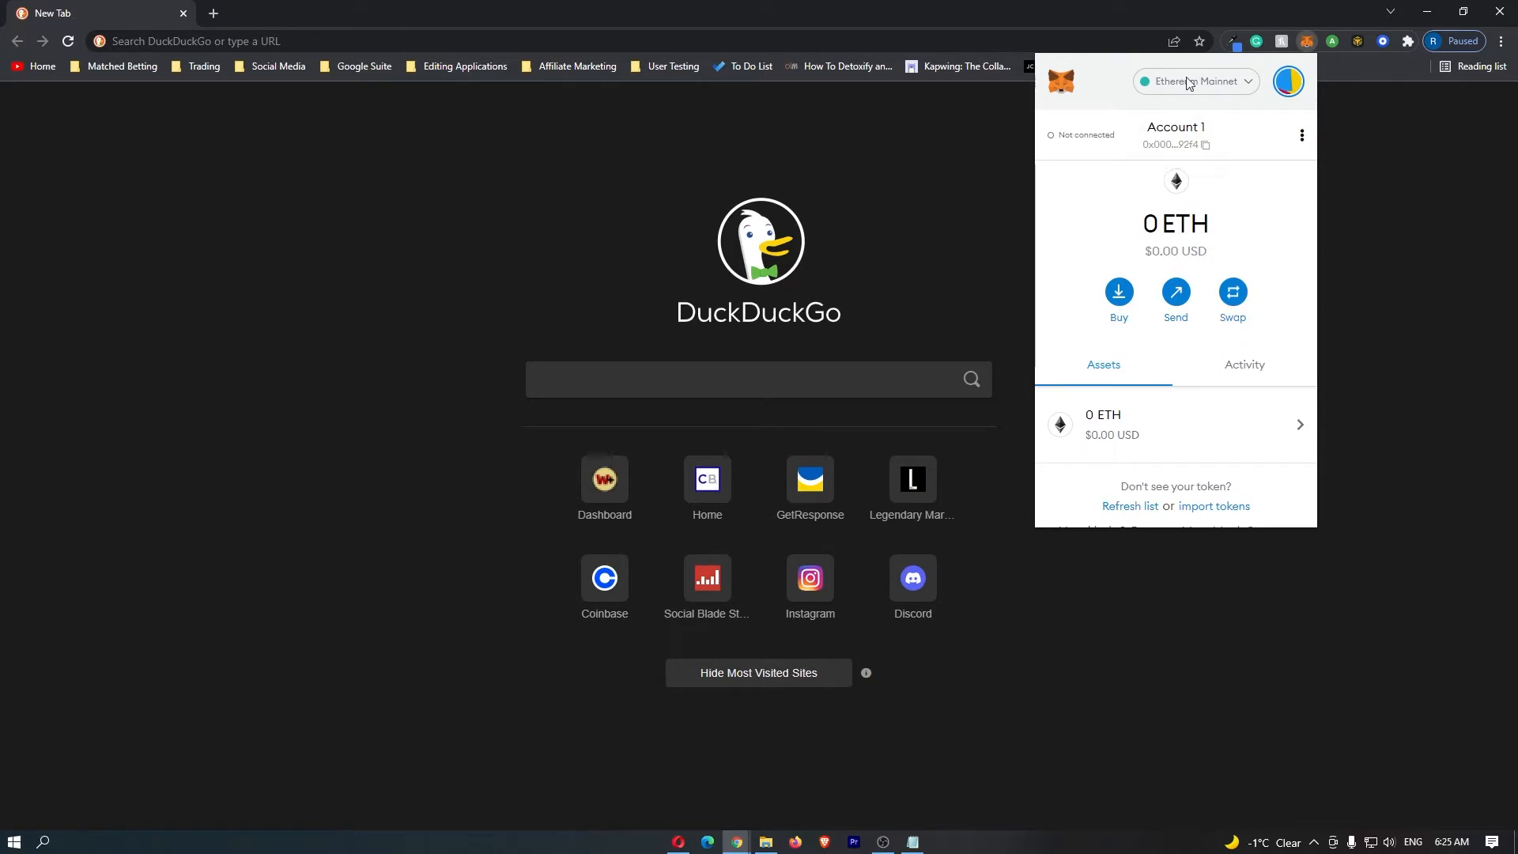
Step: Show Account 1's details with its QR code and copy its full address
left_click(1301, 134)
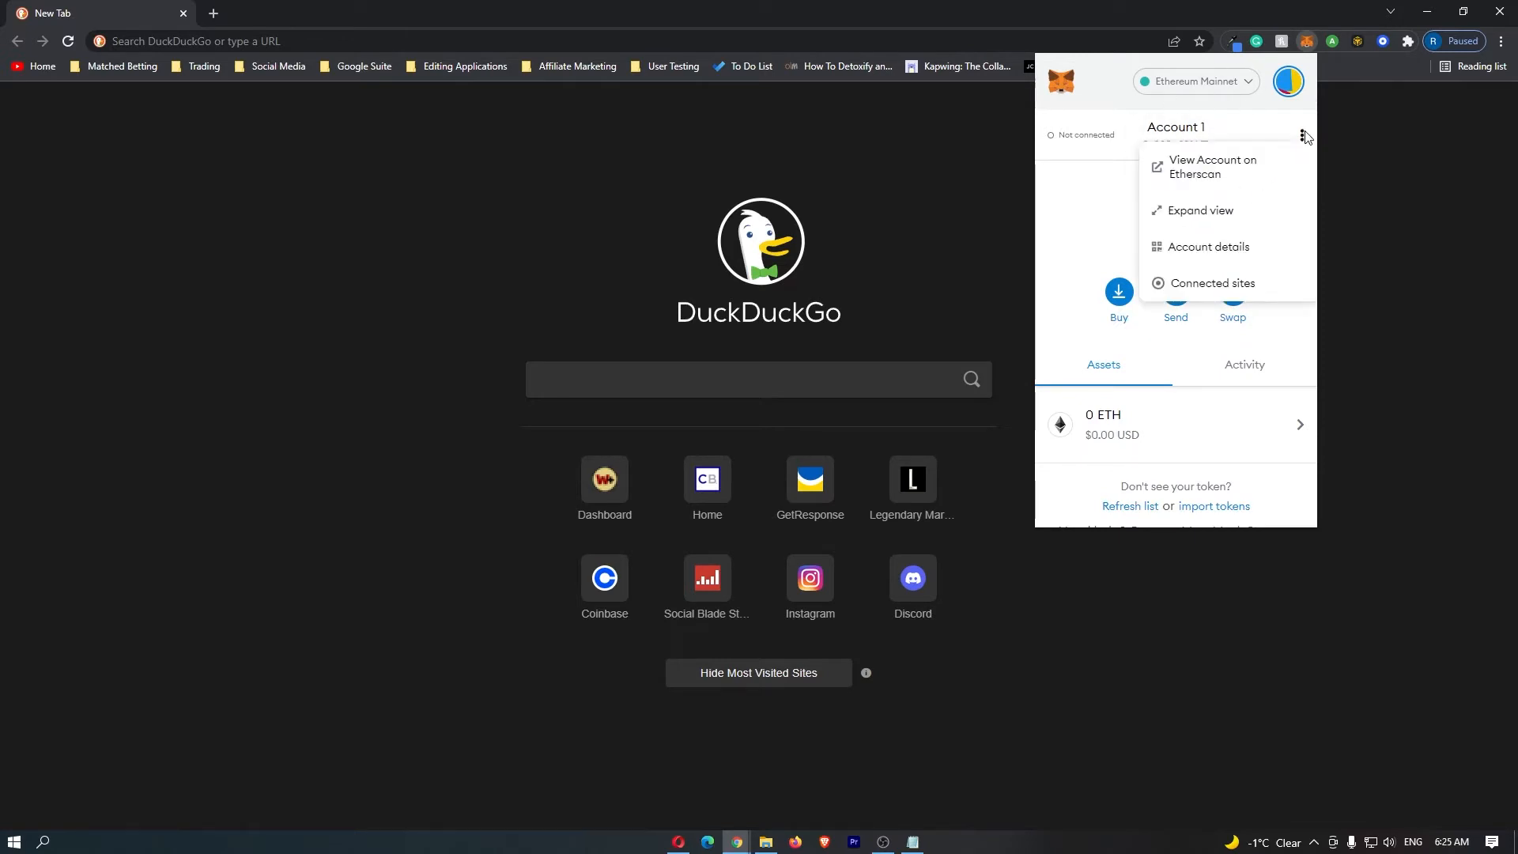
left_click(1207, 245)
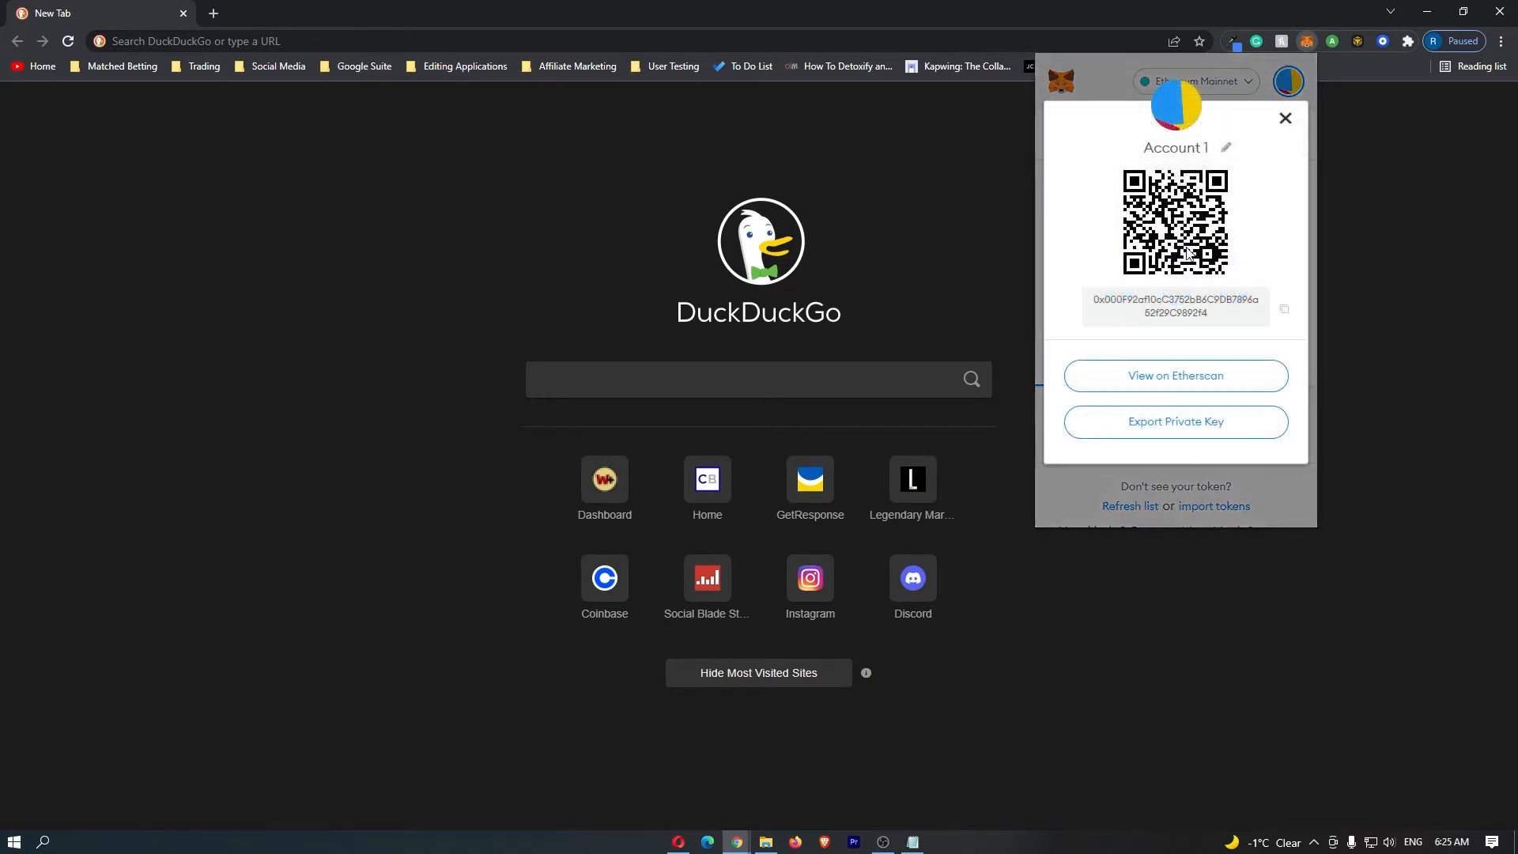
mouse_move(1182, 308)
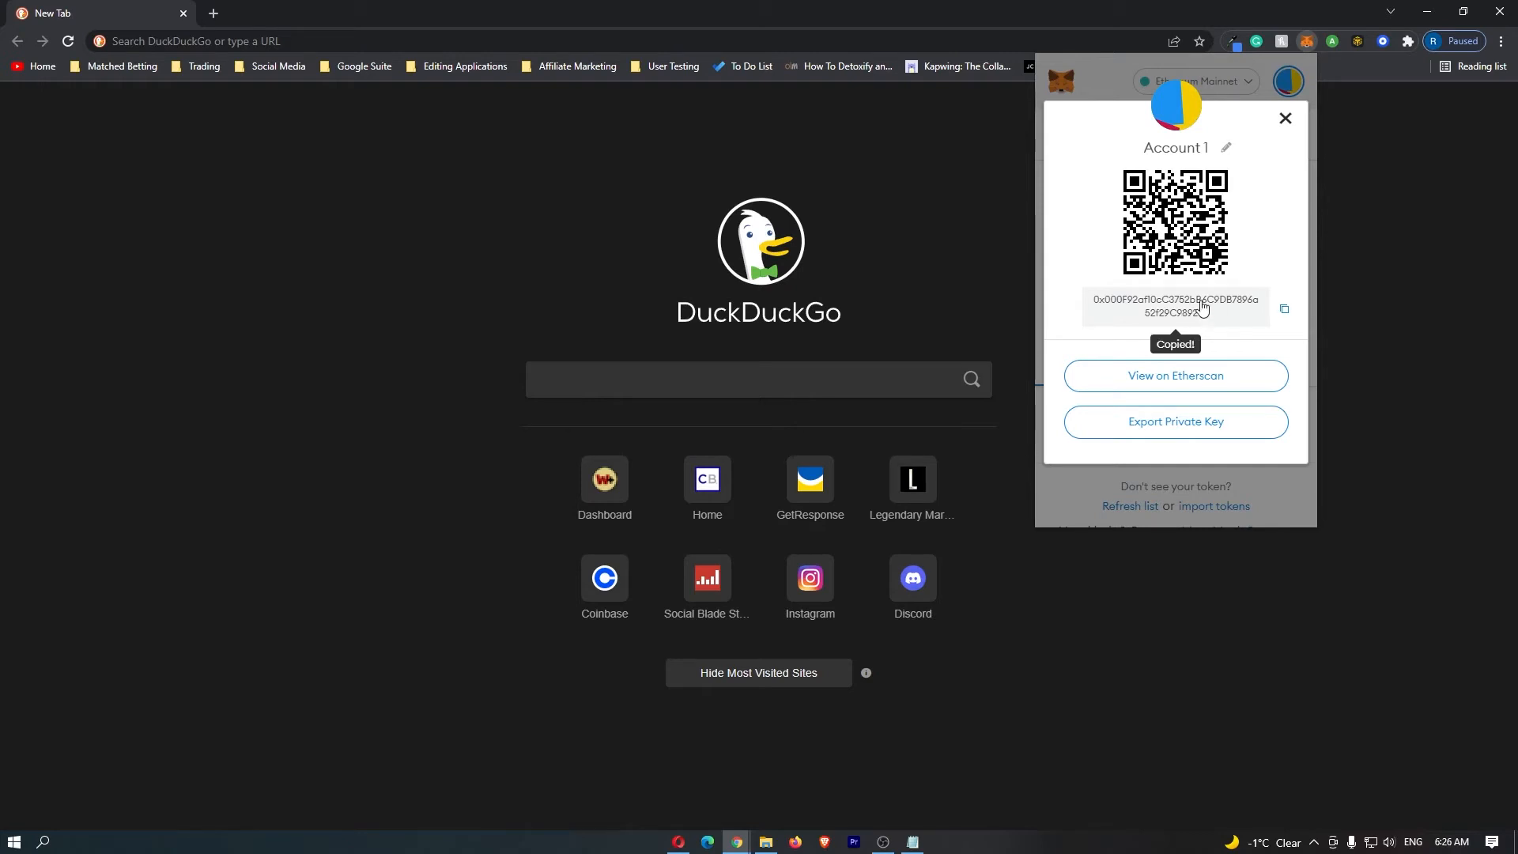
mouse_move(1462, 158)
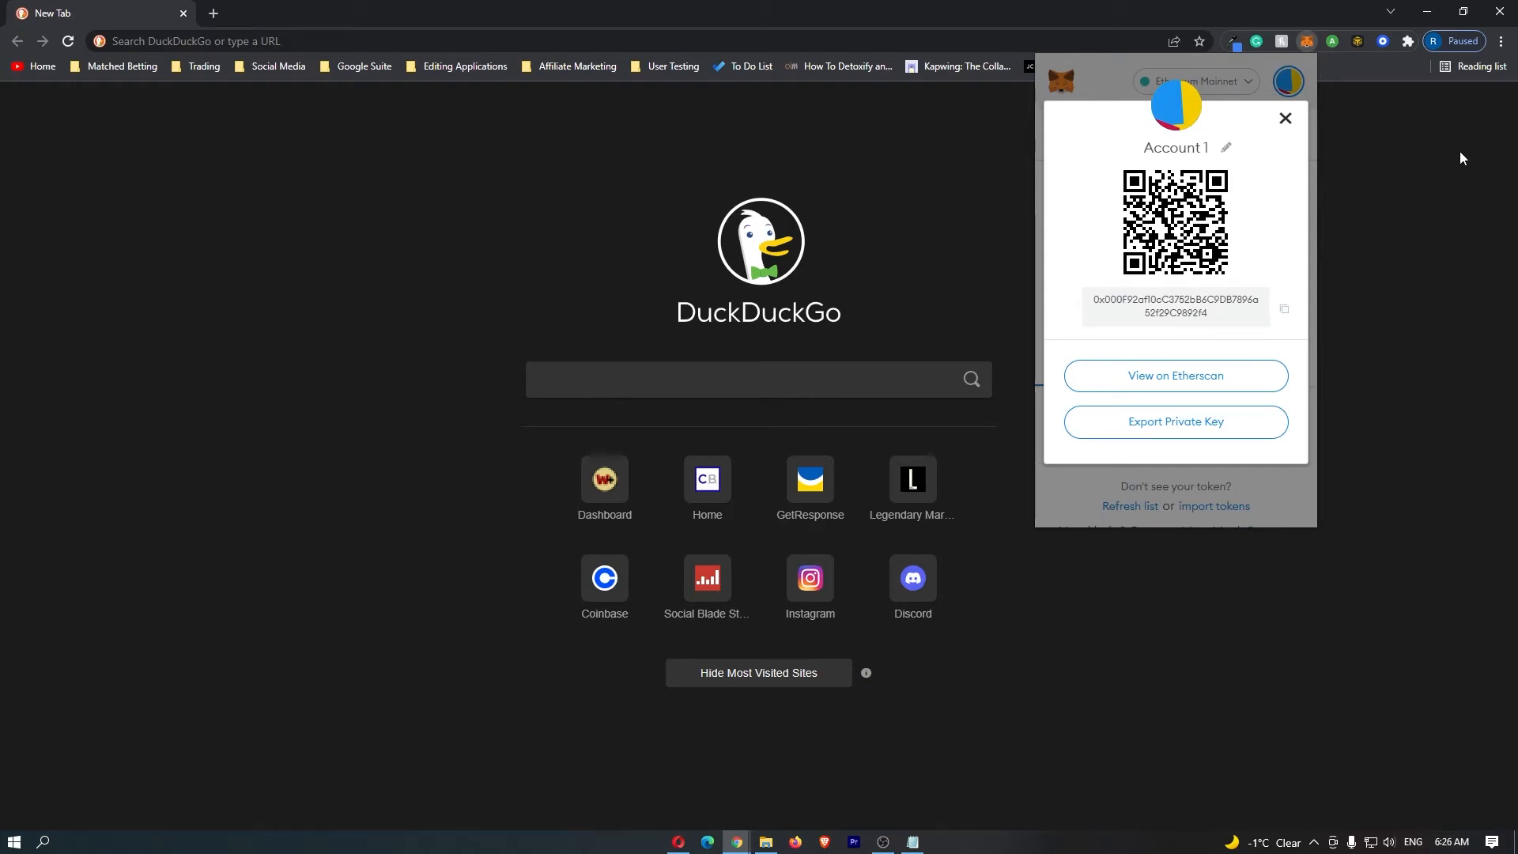
Step: Switch to Coinbase Wallet and view the Ethereum asset page with its US$5.01 balance
left_click(1285, 117)
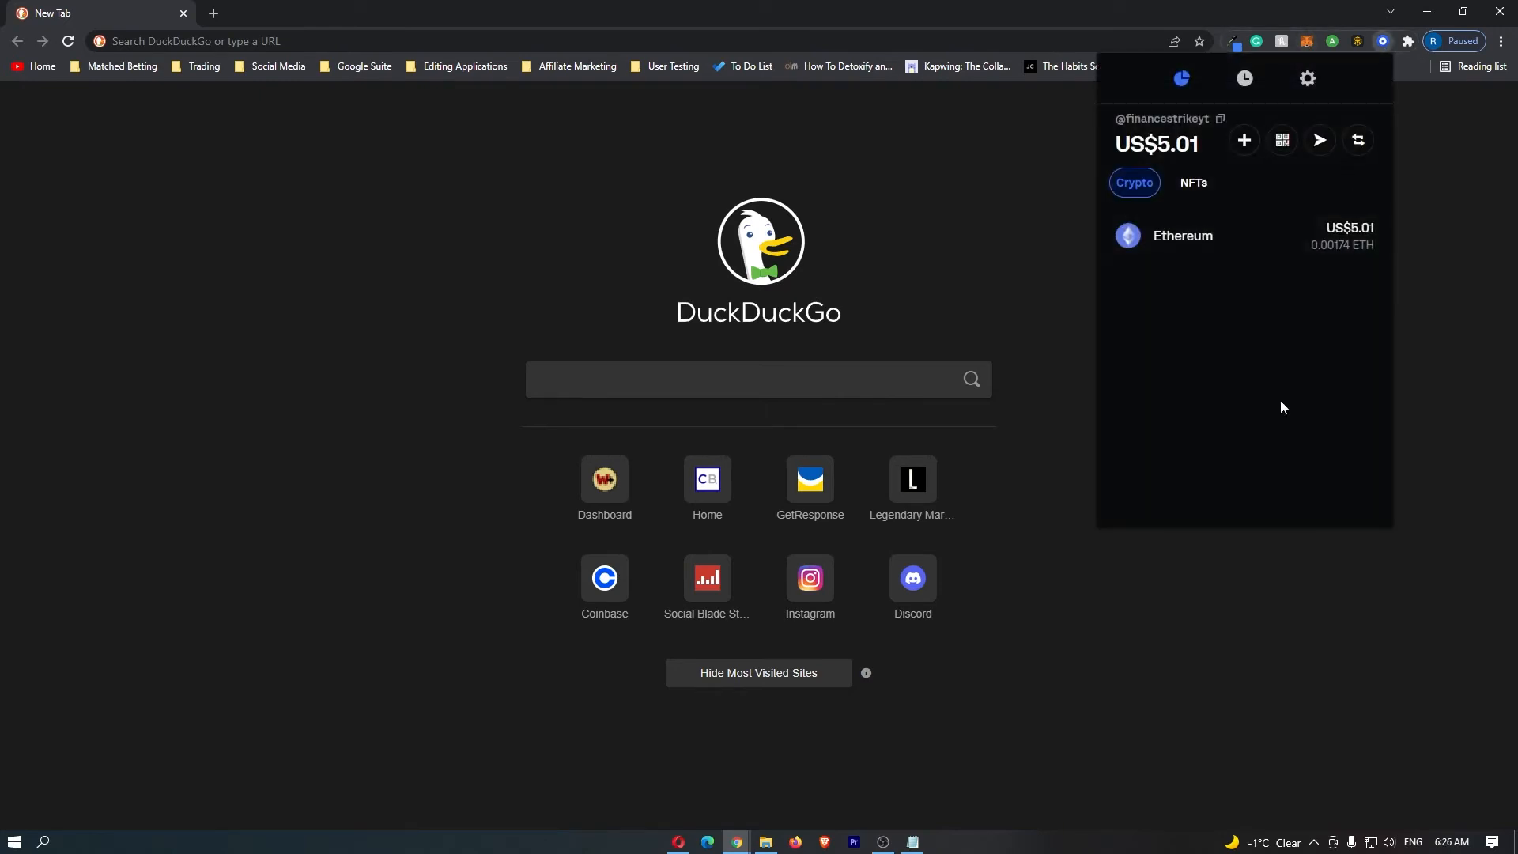
mouse_move(1249, 331)
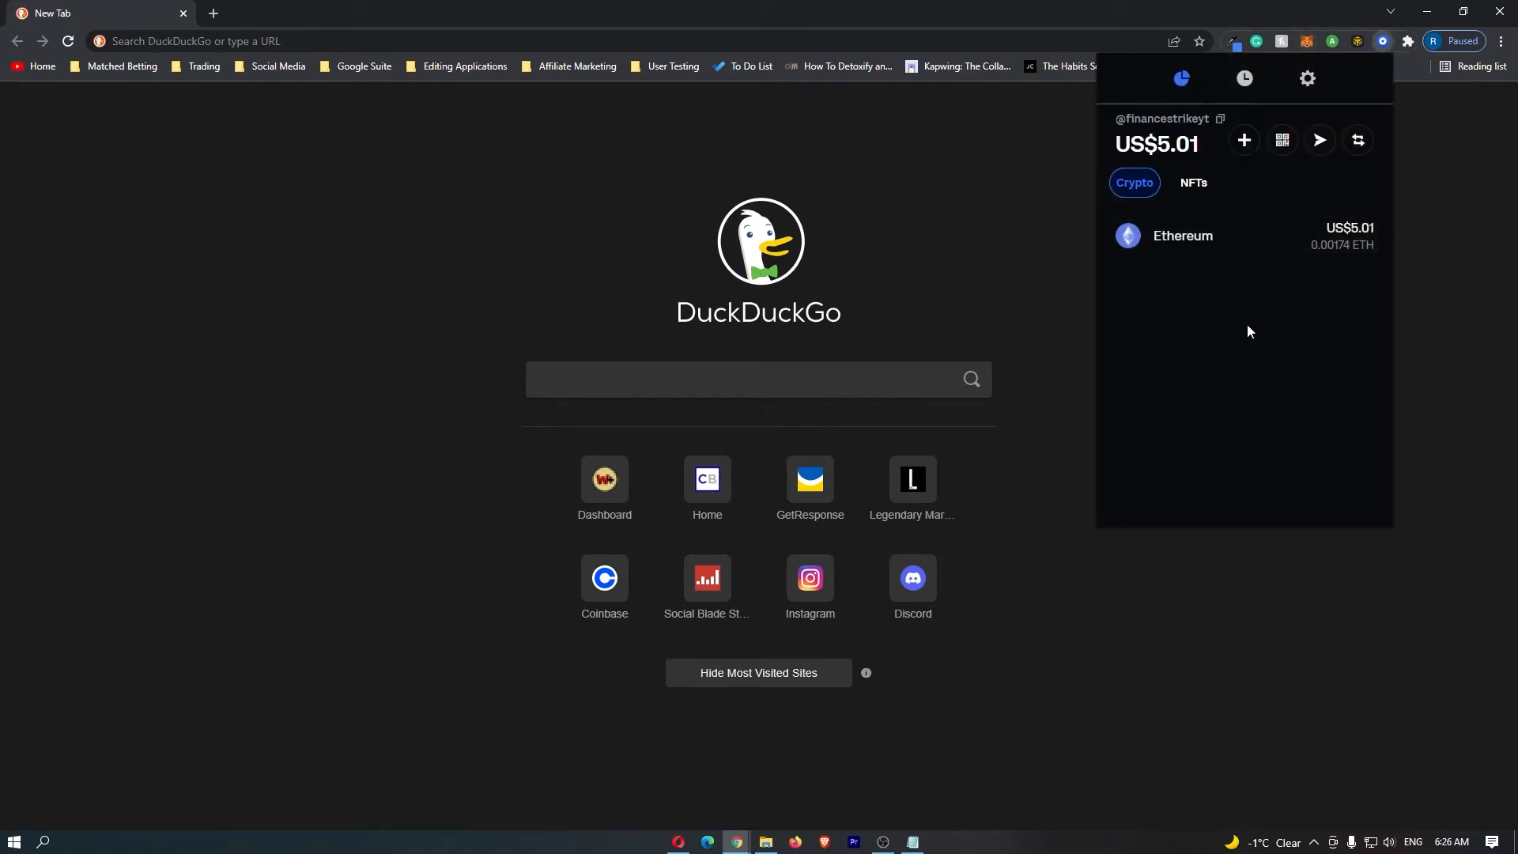
mouse_move(1228, 238)
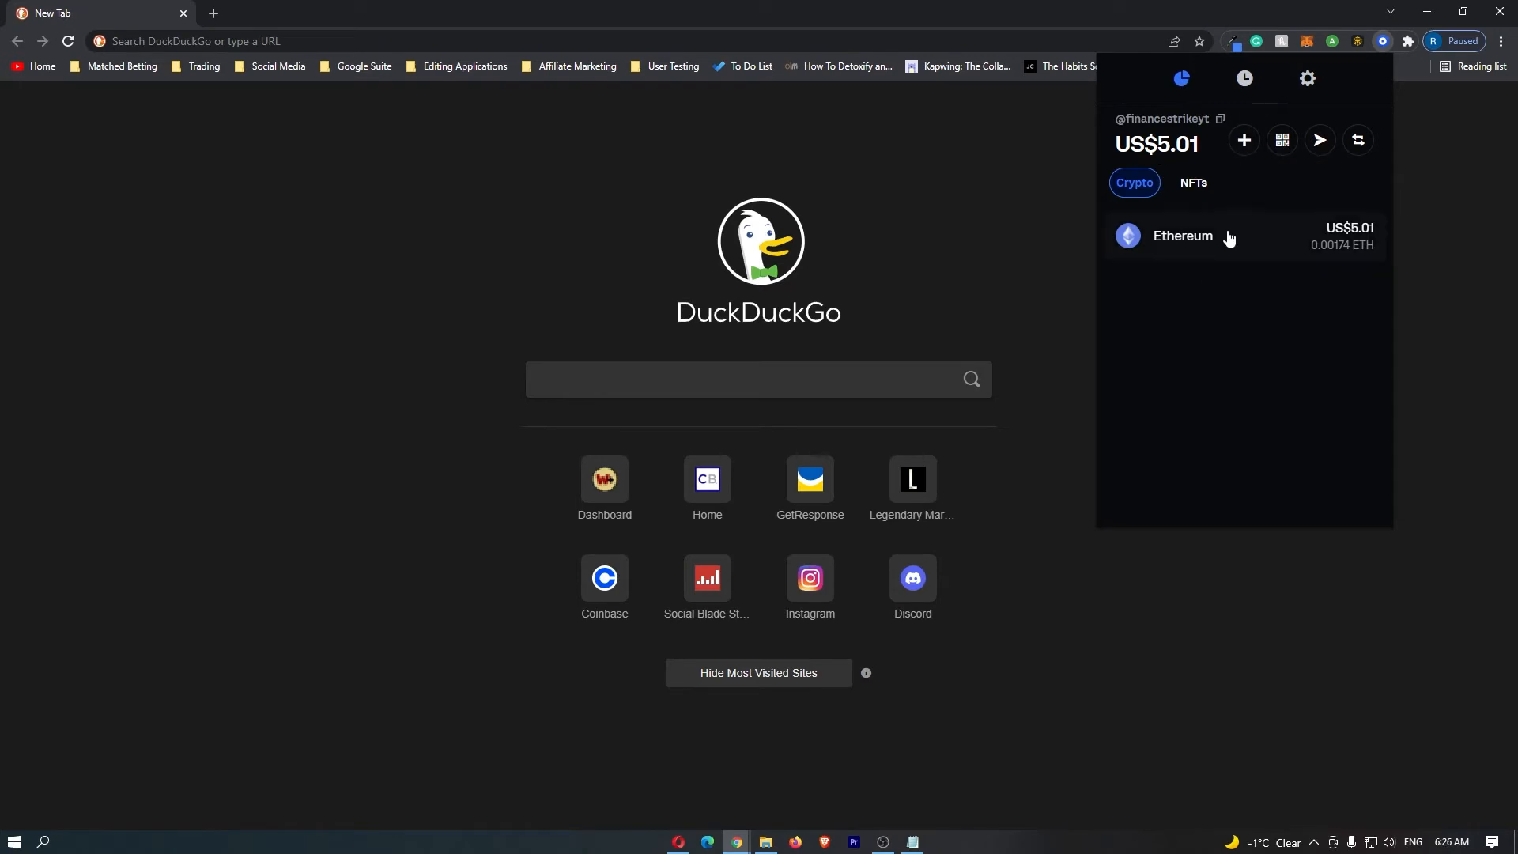
mouse_move(1196, 238)
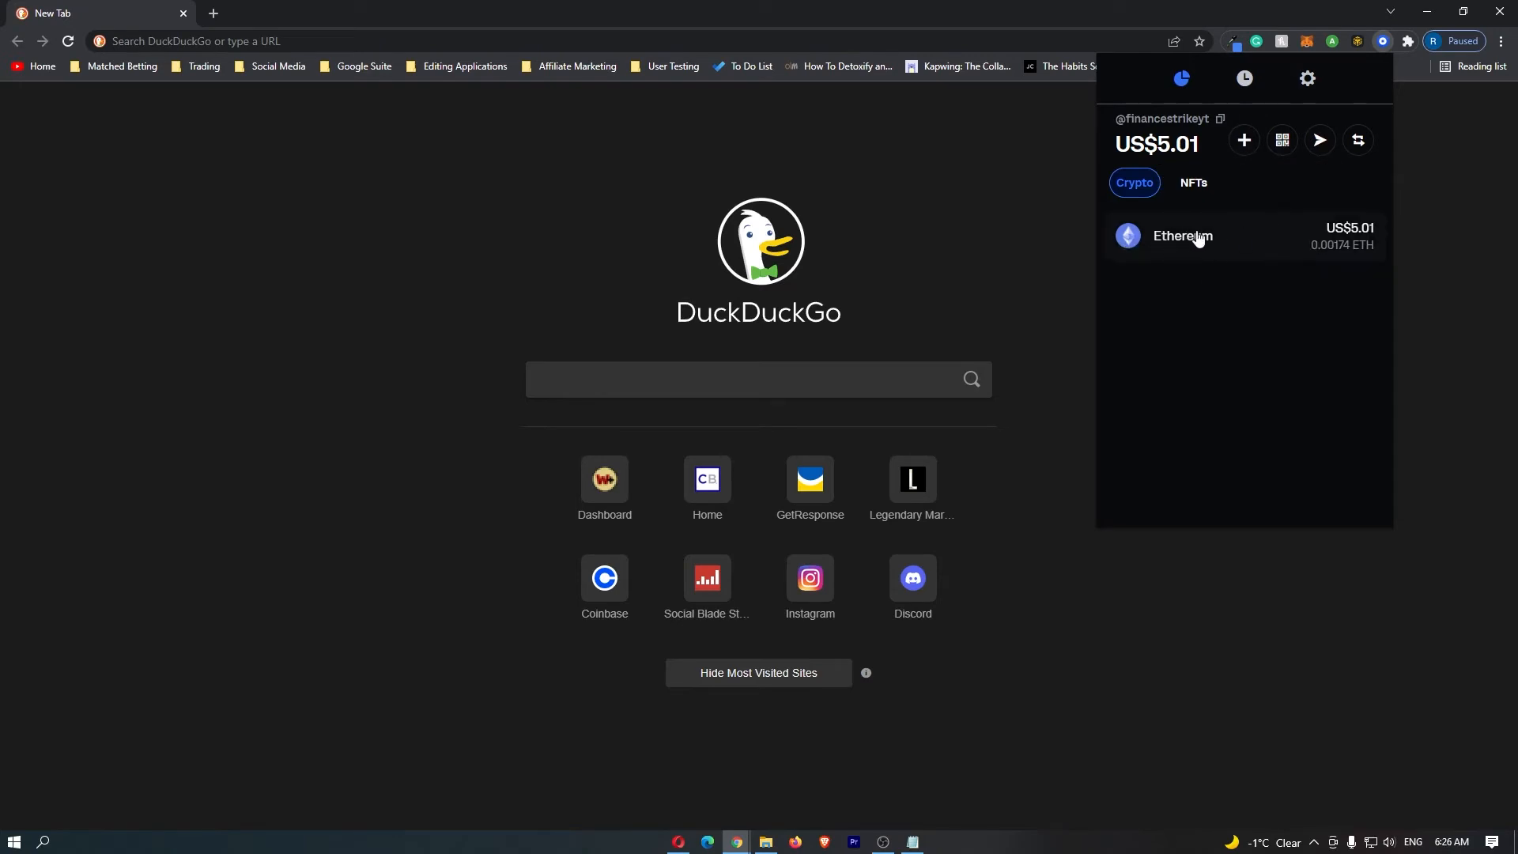
left_click(1181, 236)
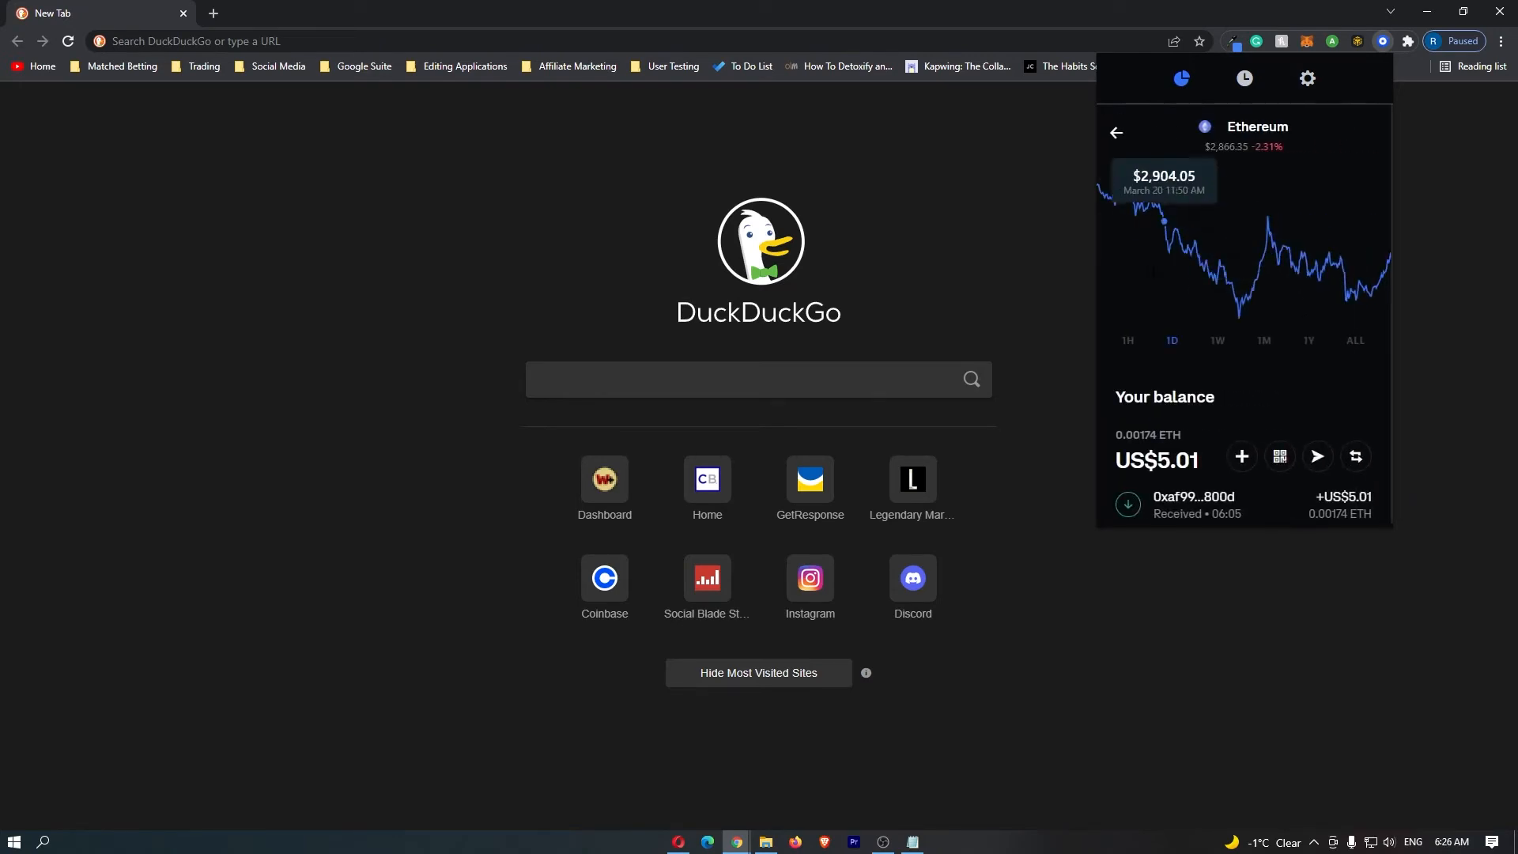
mouse_move(1317, 420)
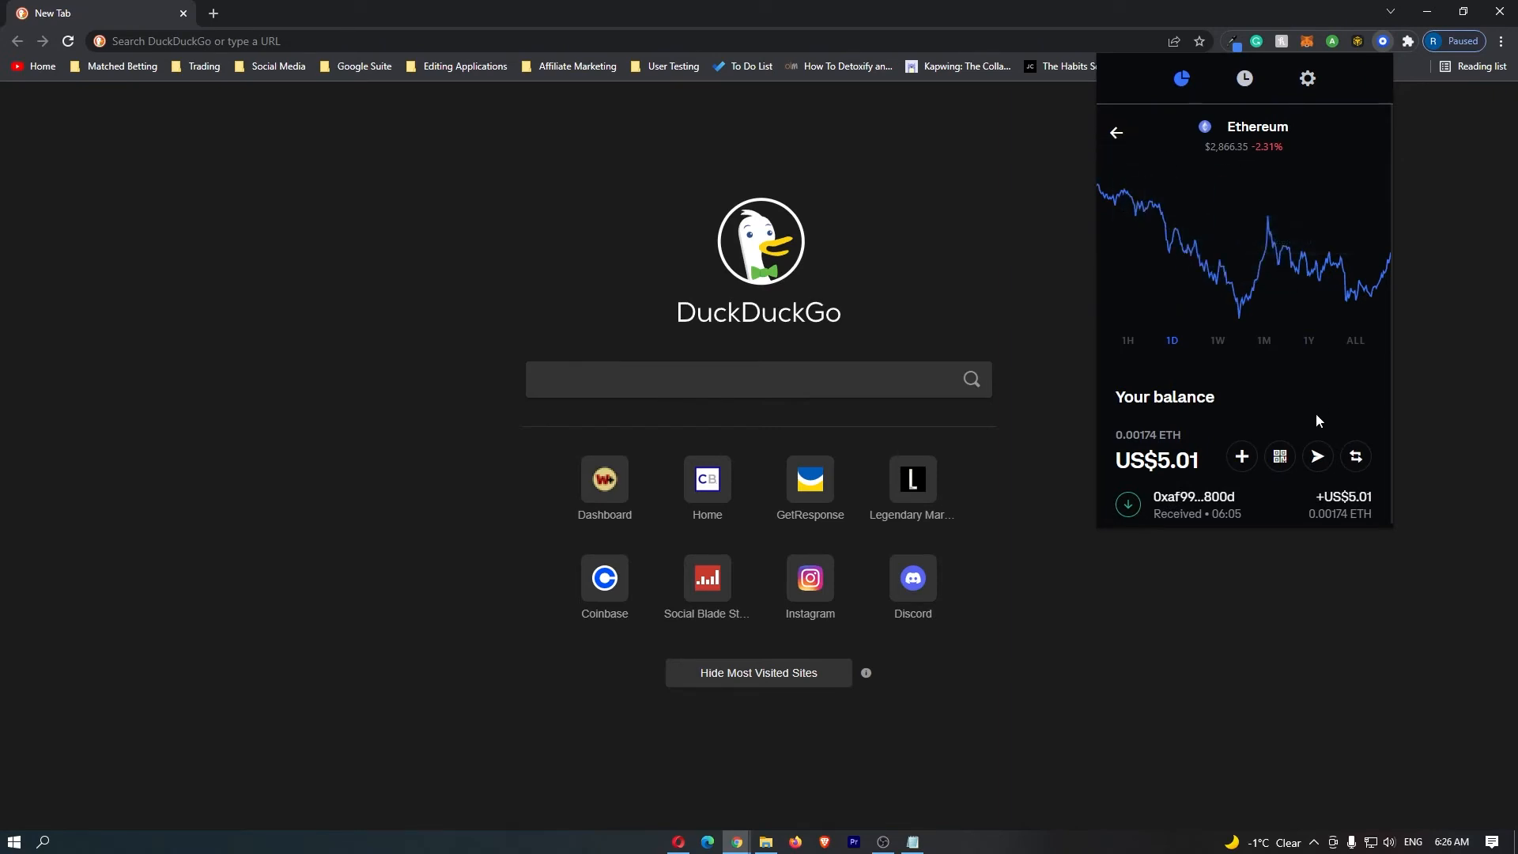
mouse_move(1316, 456)
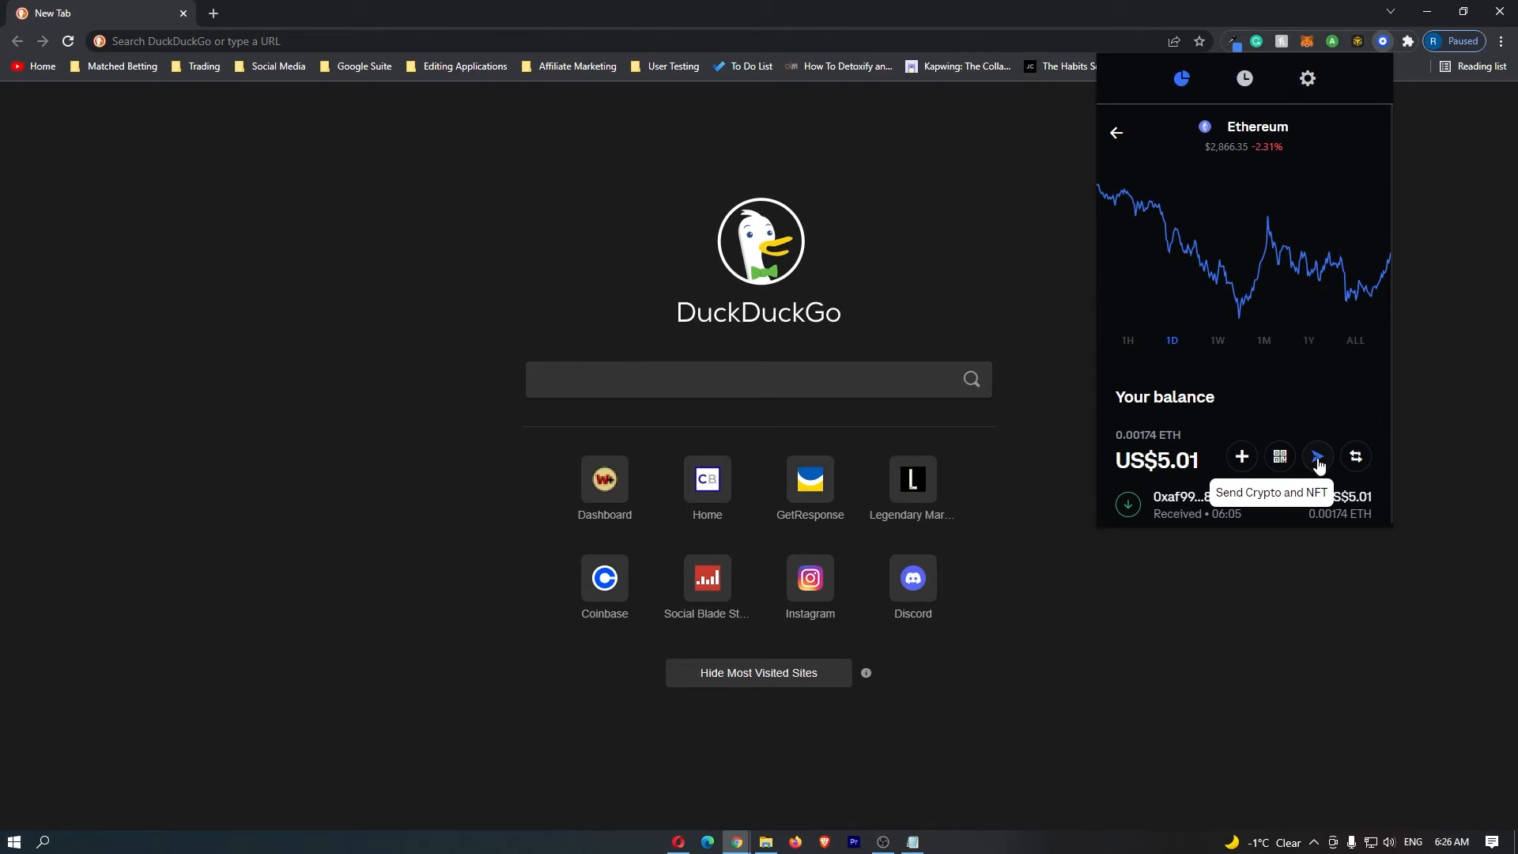
Step: Start a Send Ethereum transfer with an amount of $3 (0.00104 ETH)
left_click(1317, 456)
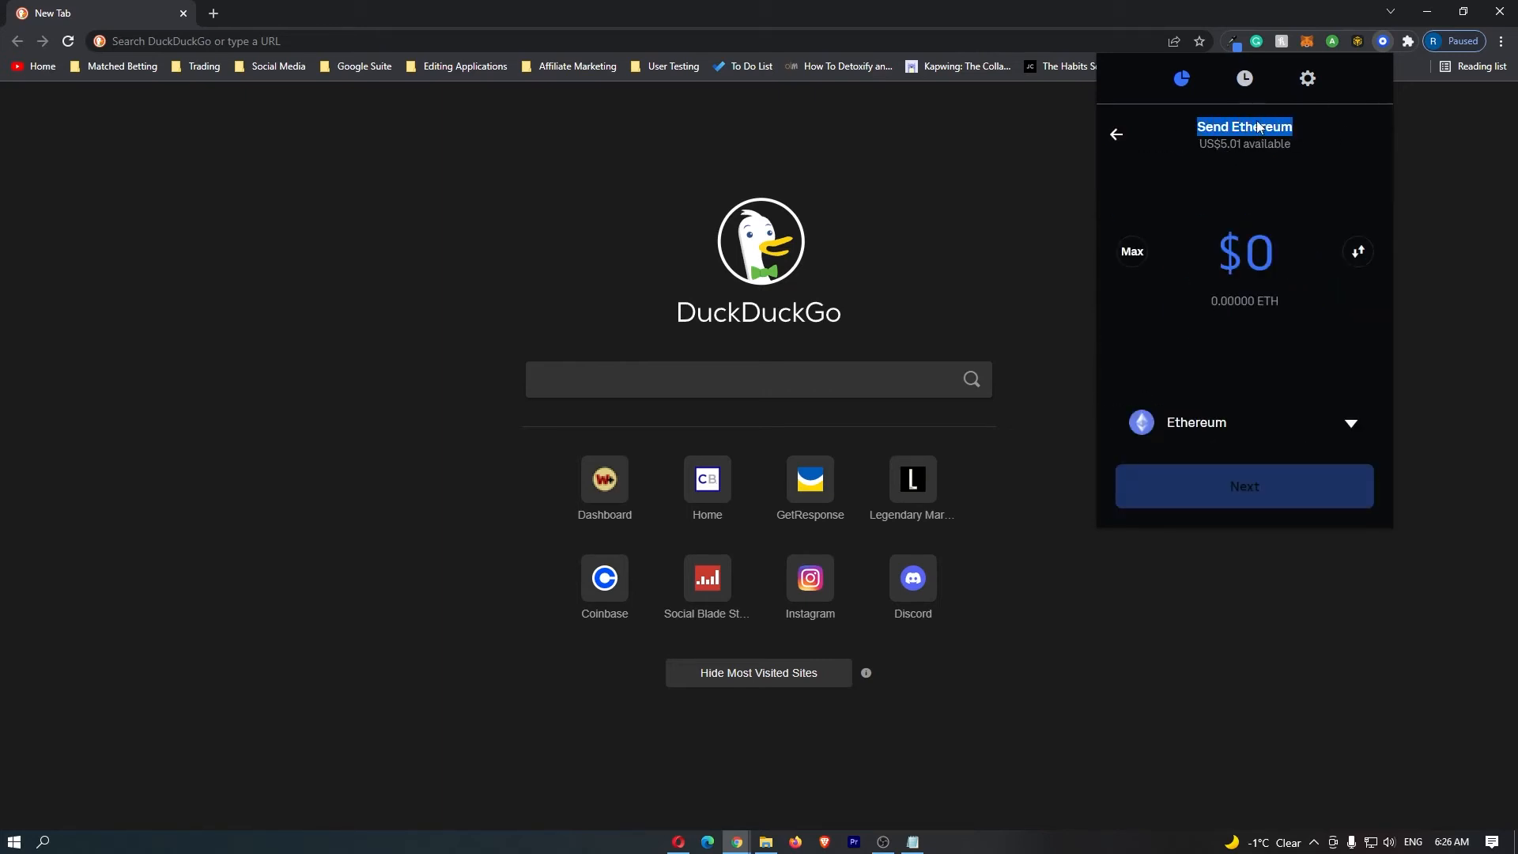
type("3")
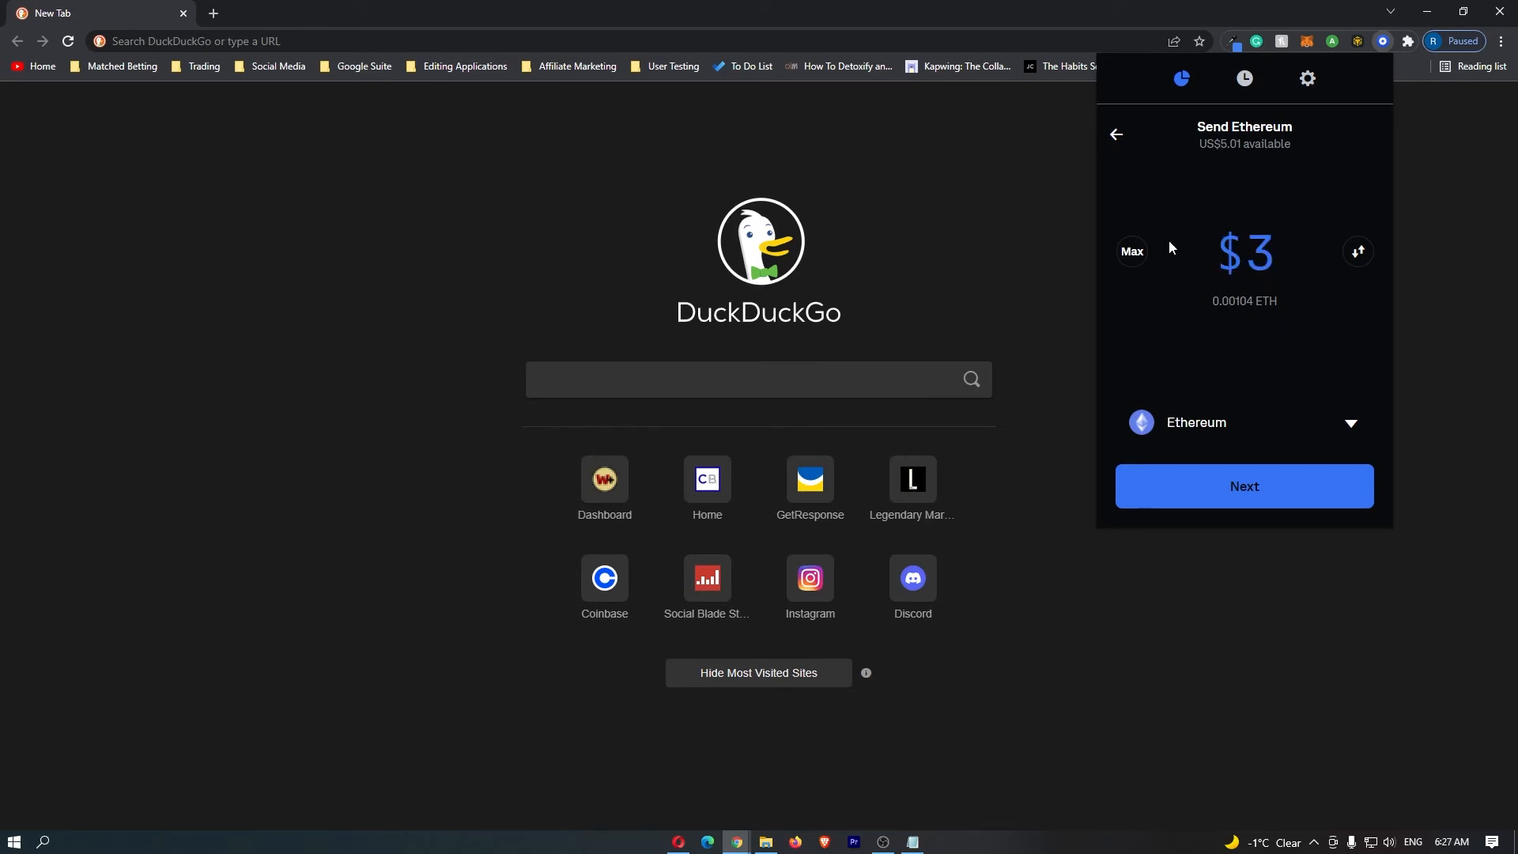
mouse_move(1165, 303)
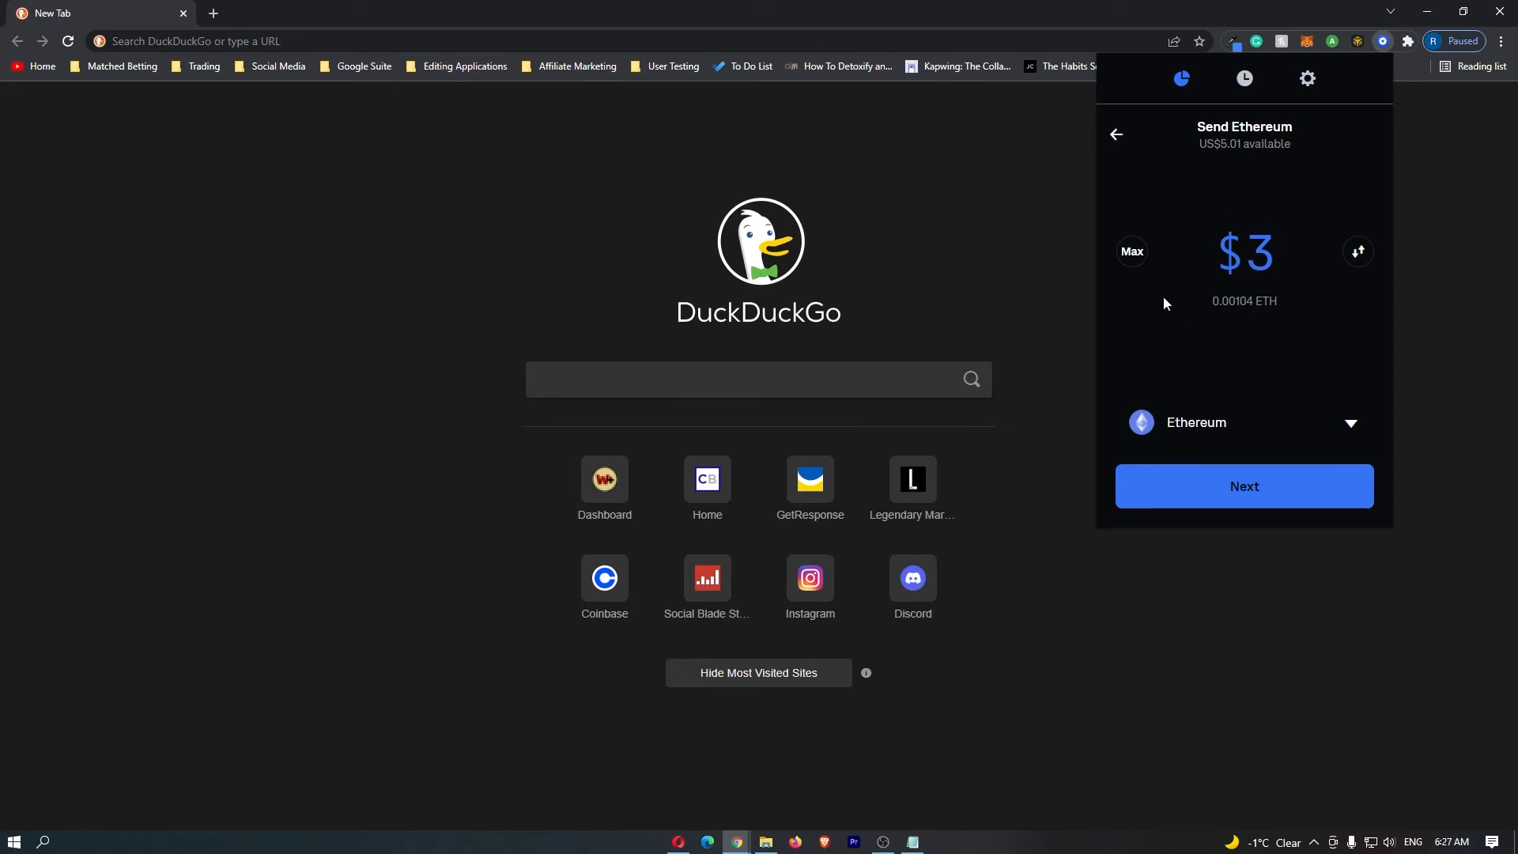
left_click(1244, 487)
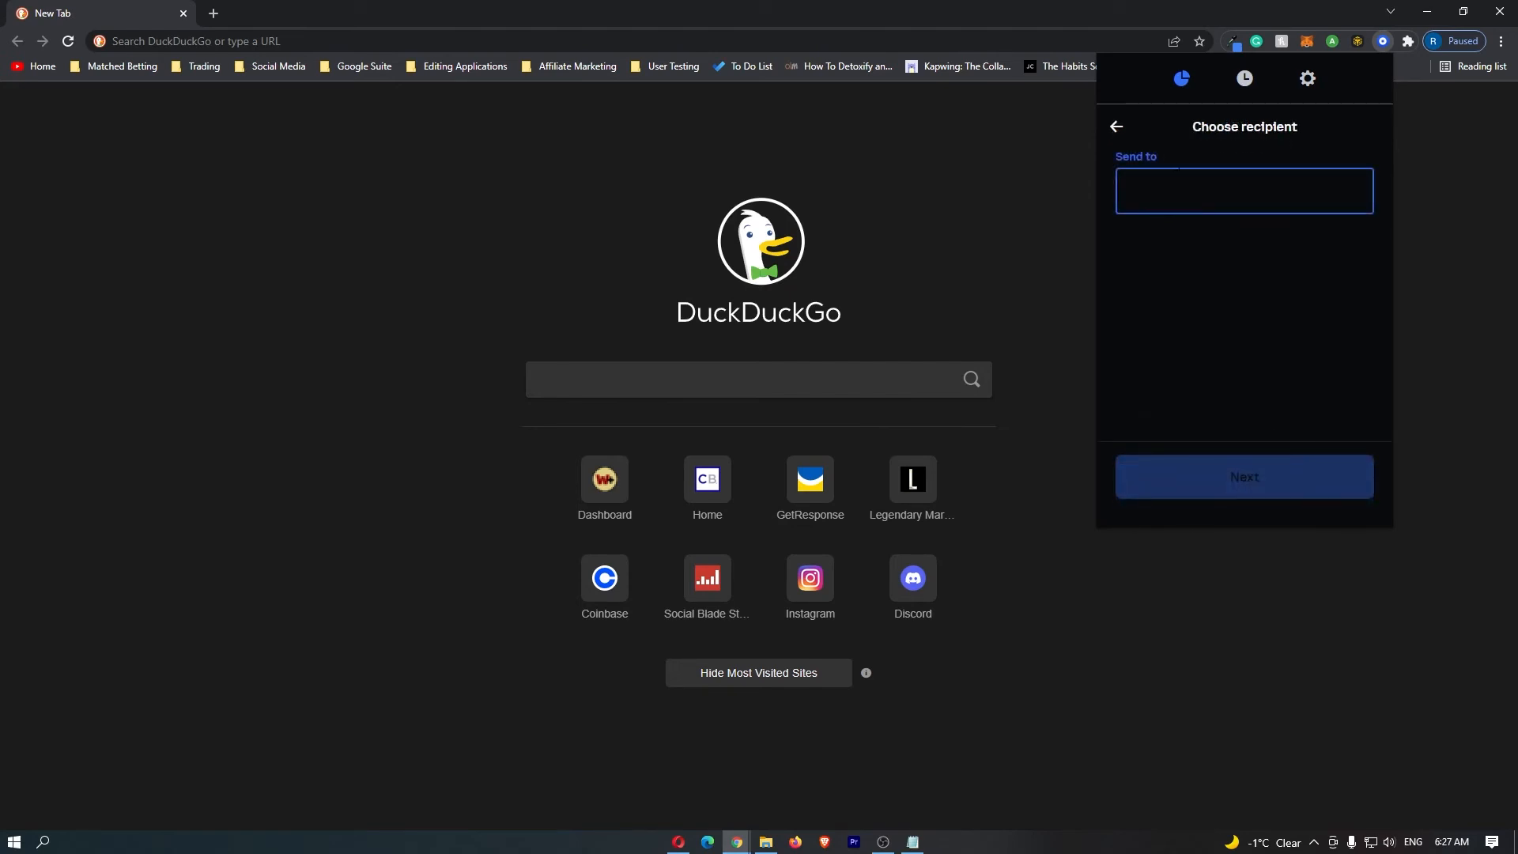
type("0x000F92af10cC3752bB6C9DB7896a52f29C9892f4")
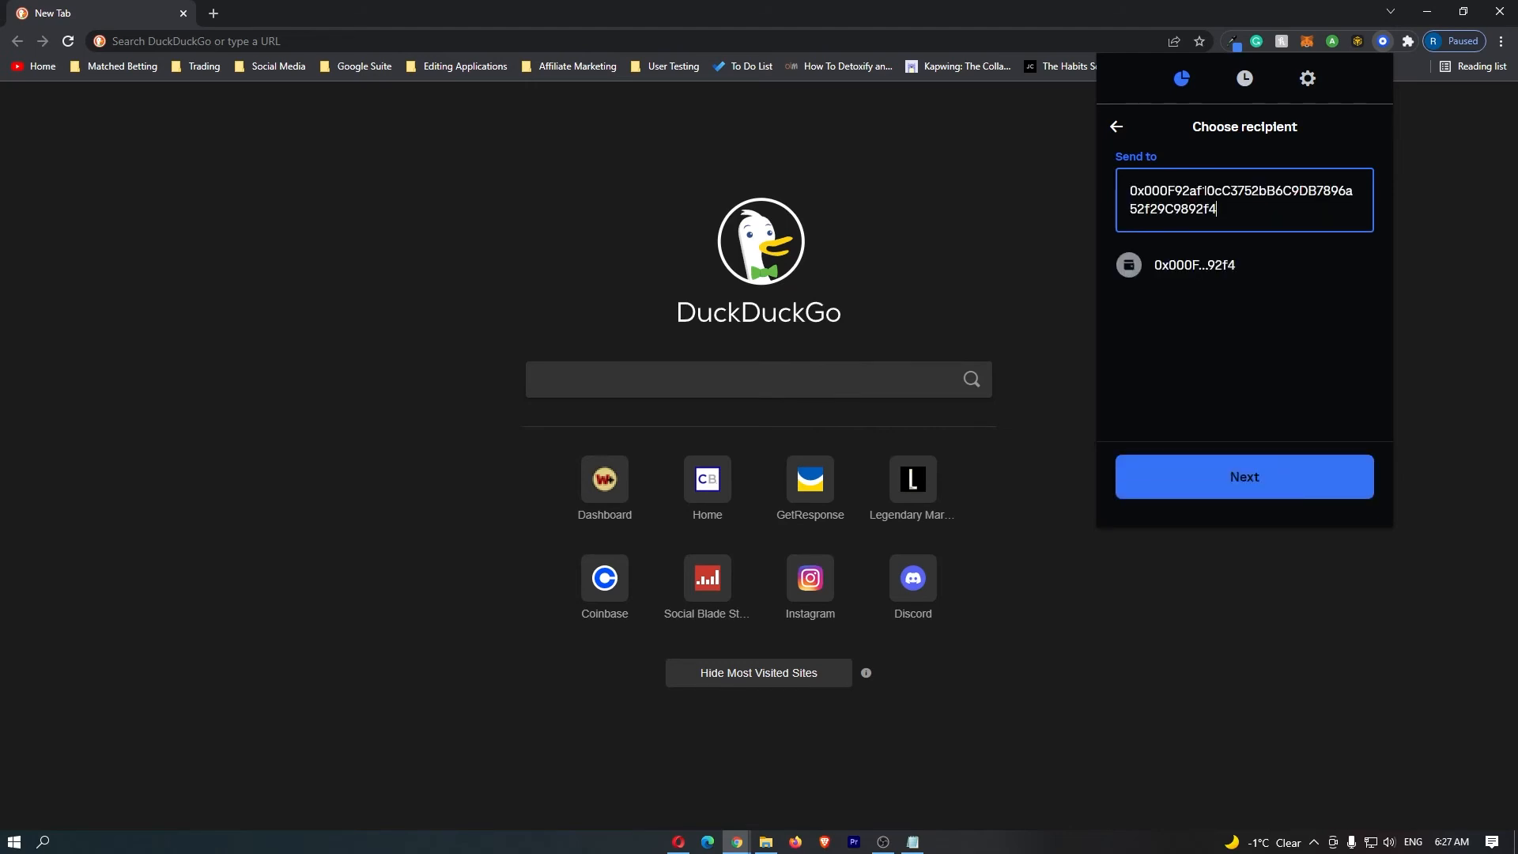
mouse_move(1184, 280)
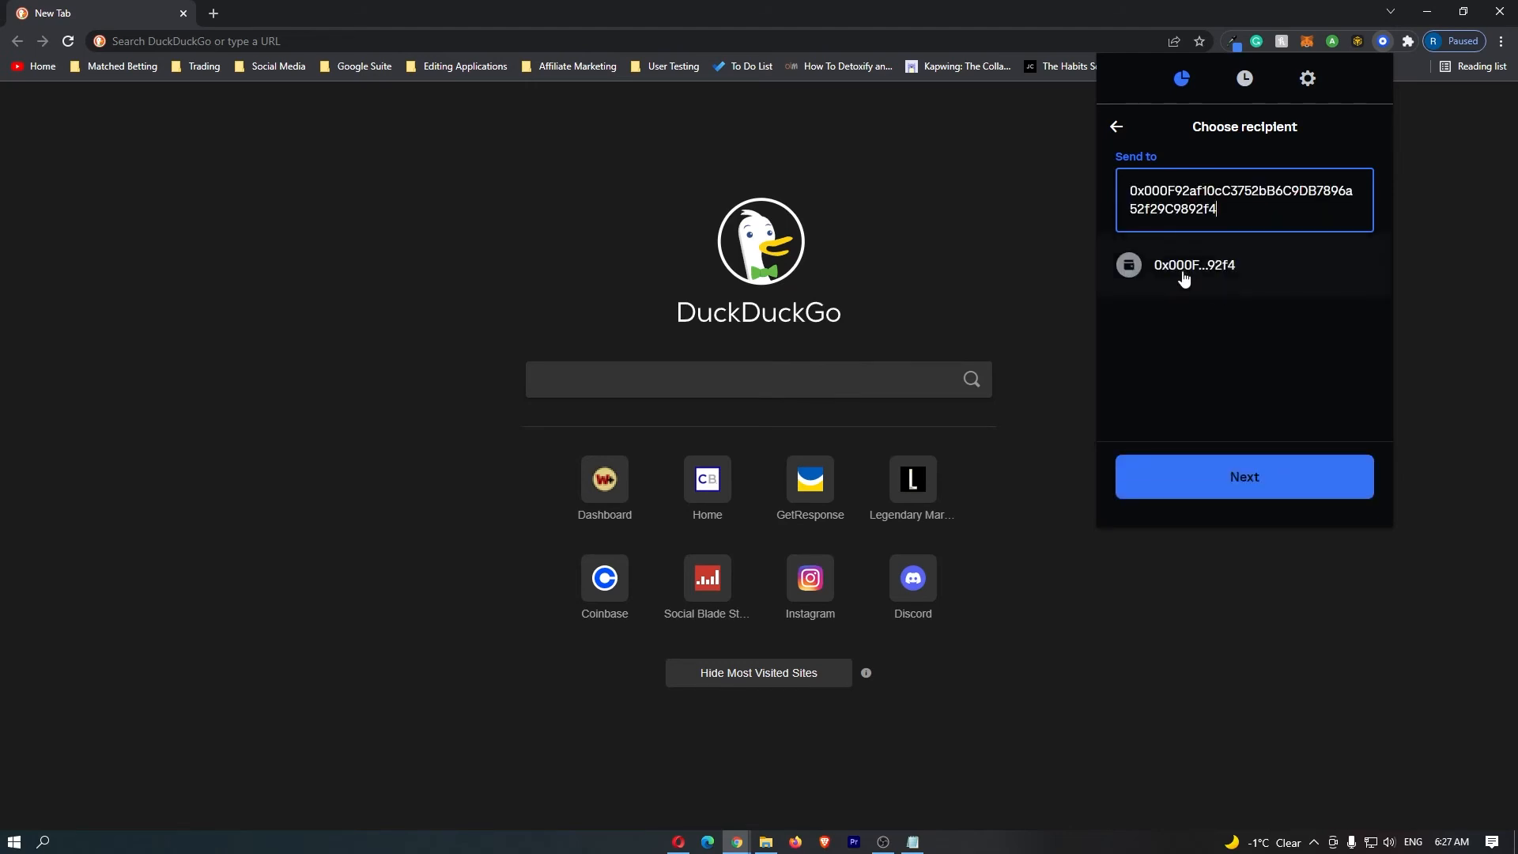
Step: Reach Confirm send for US$3.00 to 0x000F…92f4 and highlight the US$1.09–1.33 network fee
left_click(1243, 475)
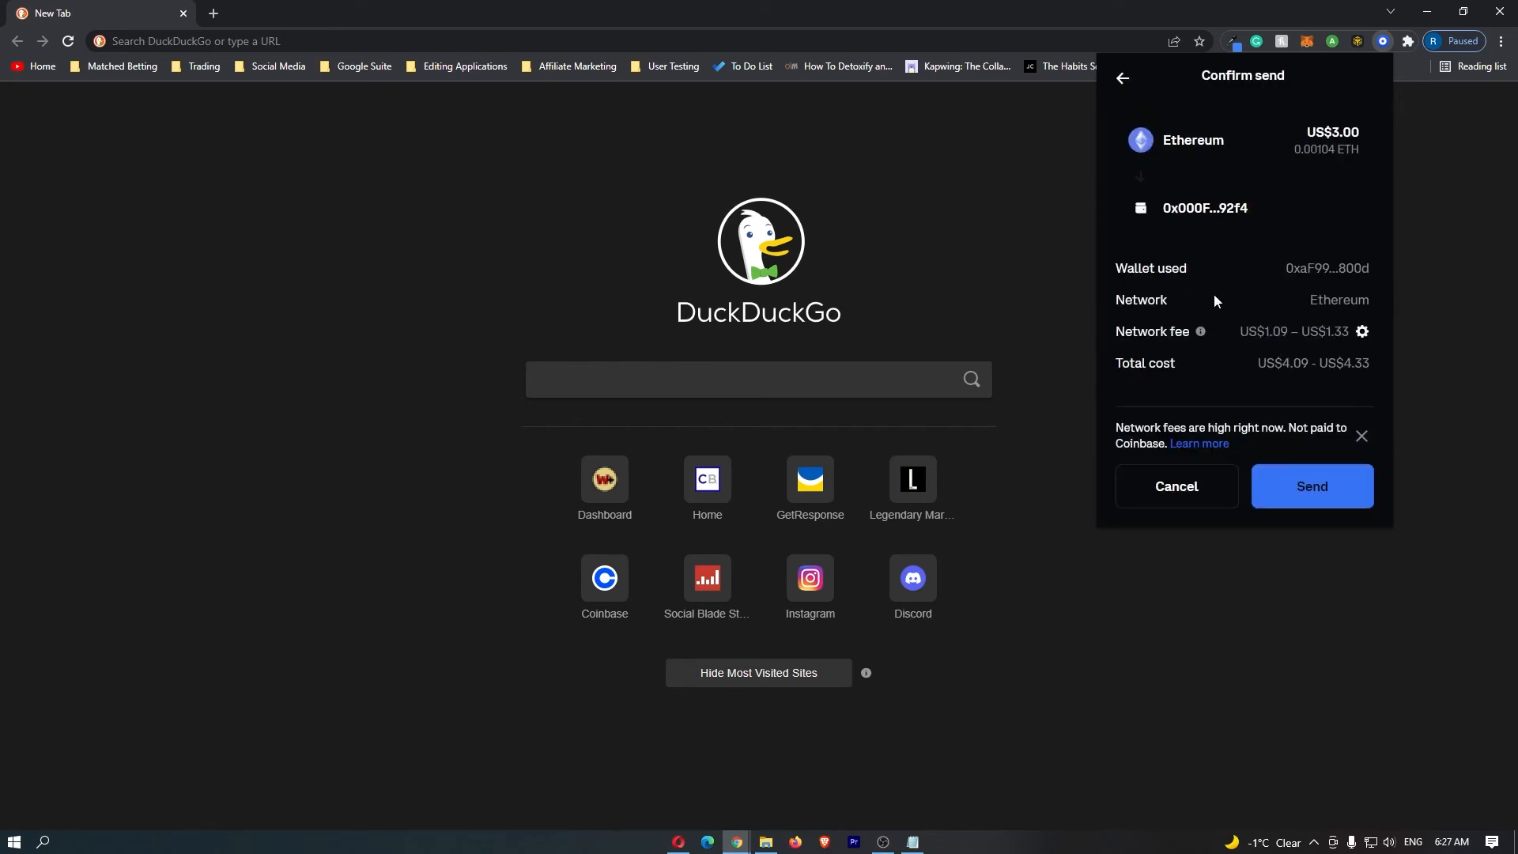
mouse_move(1265, 195)
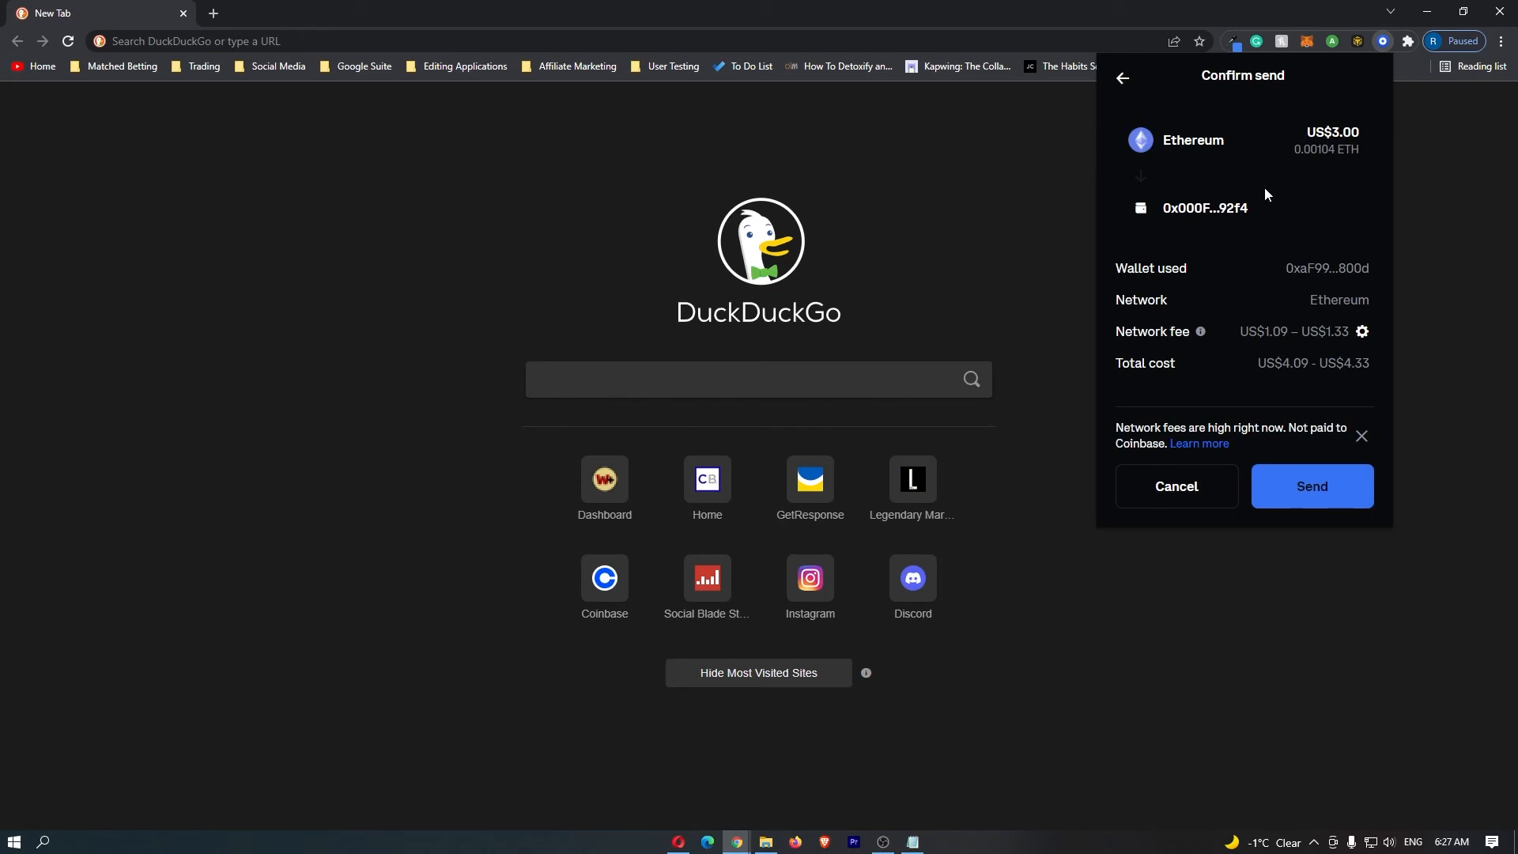
mouse_move(1288, 125)
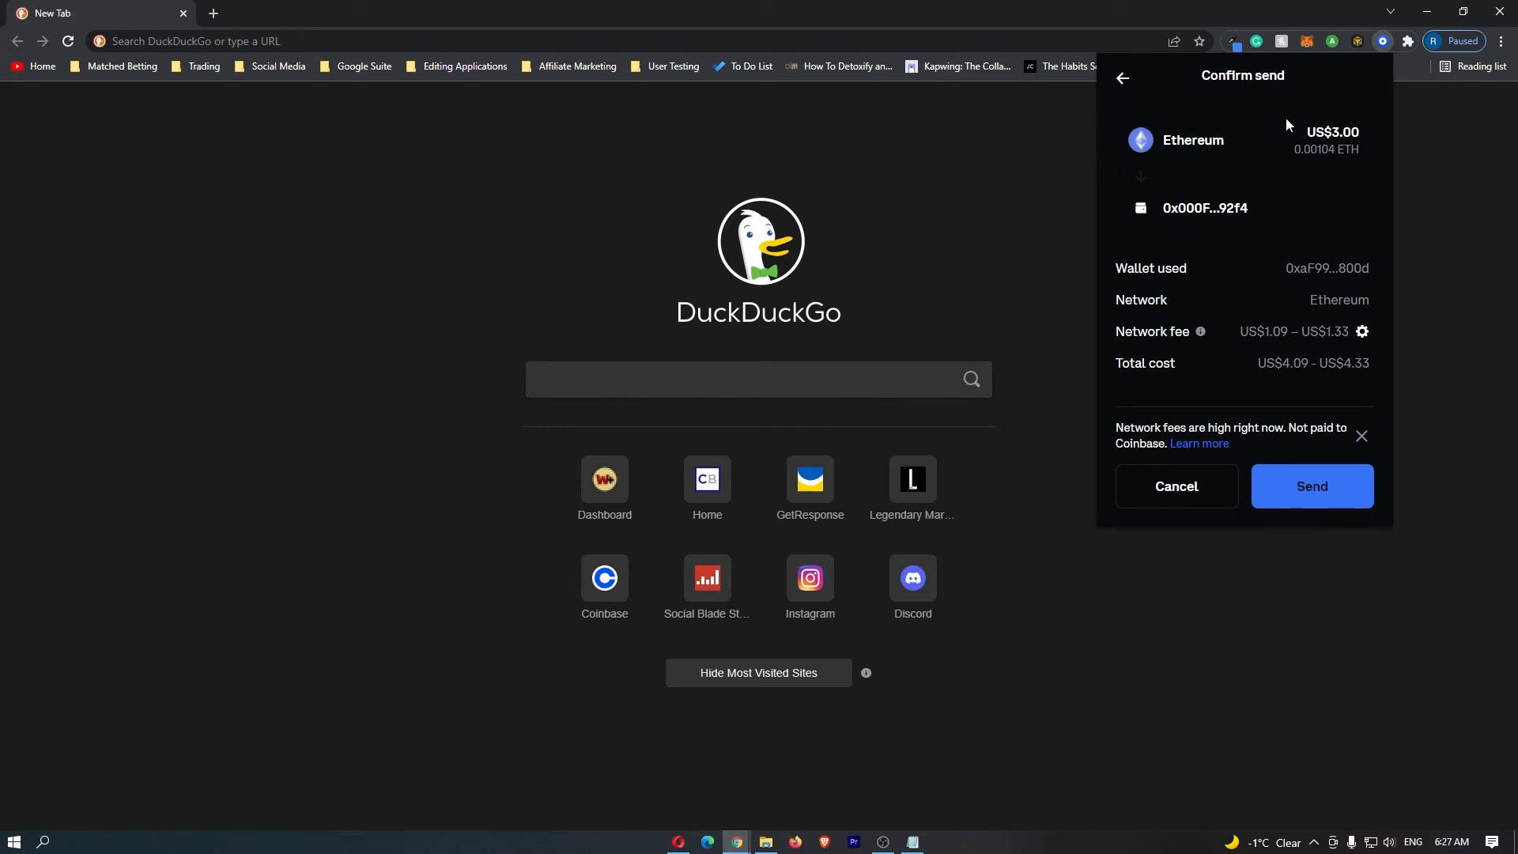
double_click(1332, 132)
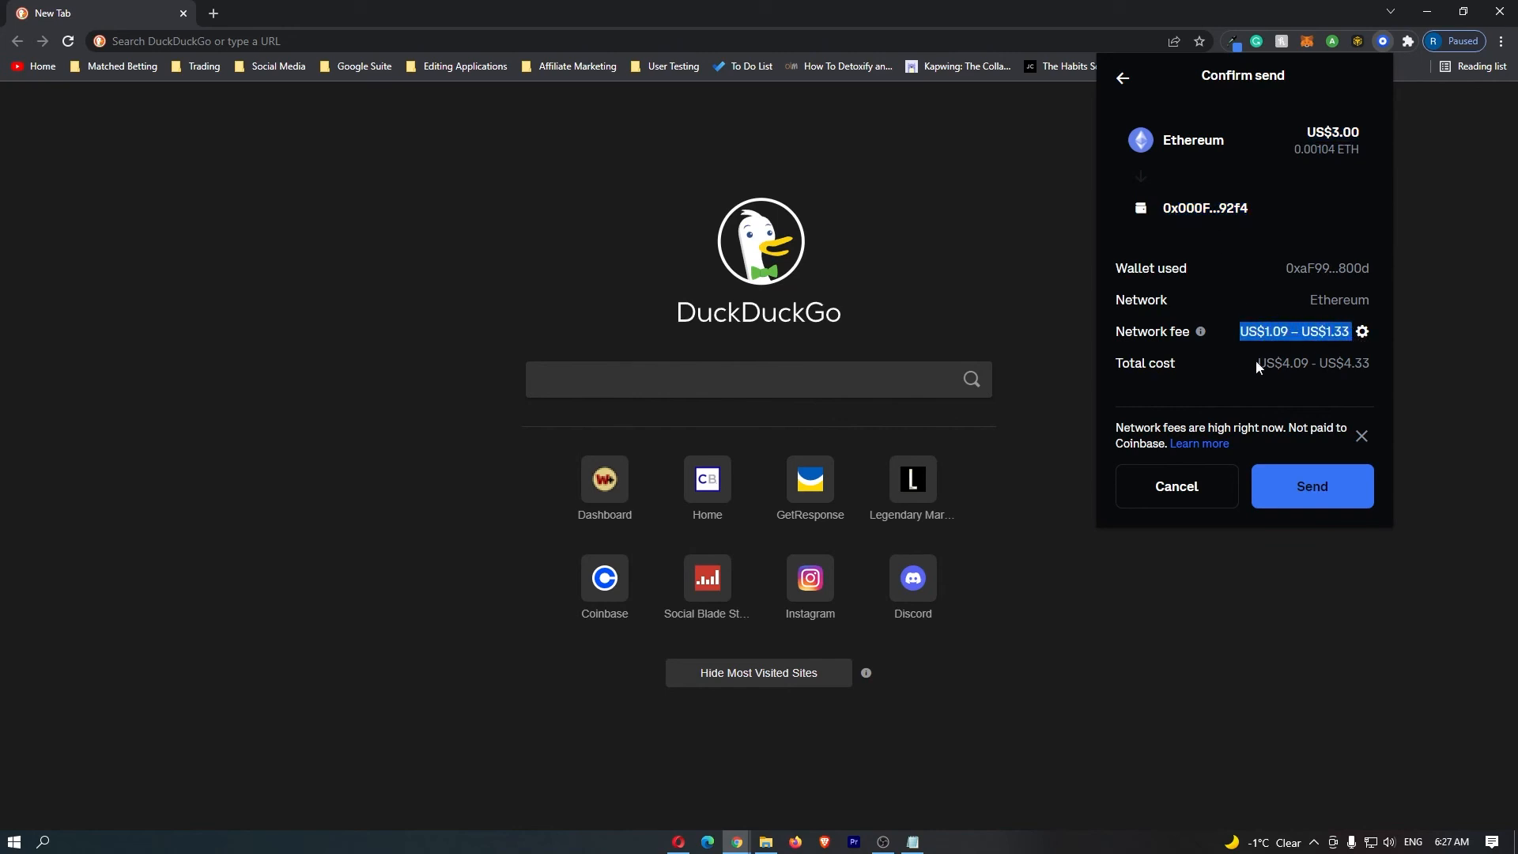
mouse_move(1353, 345)
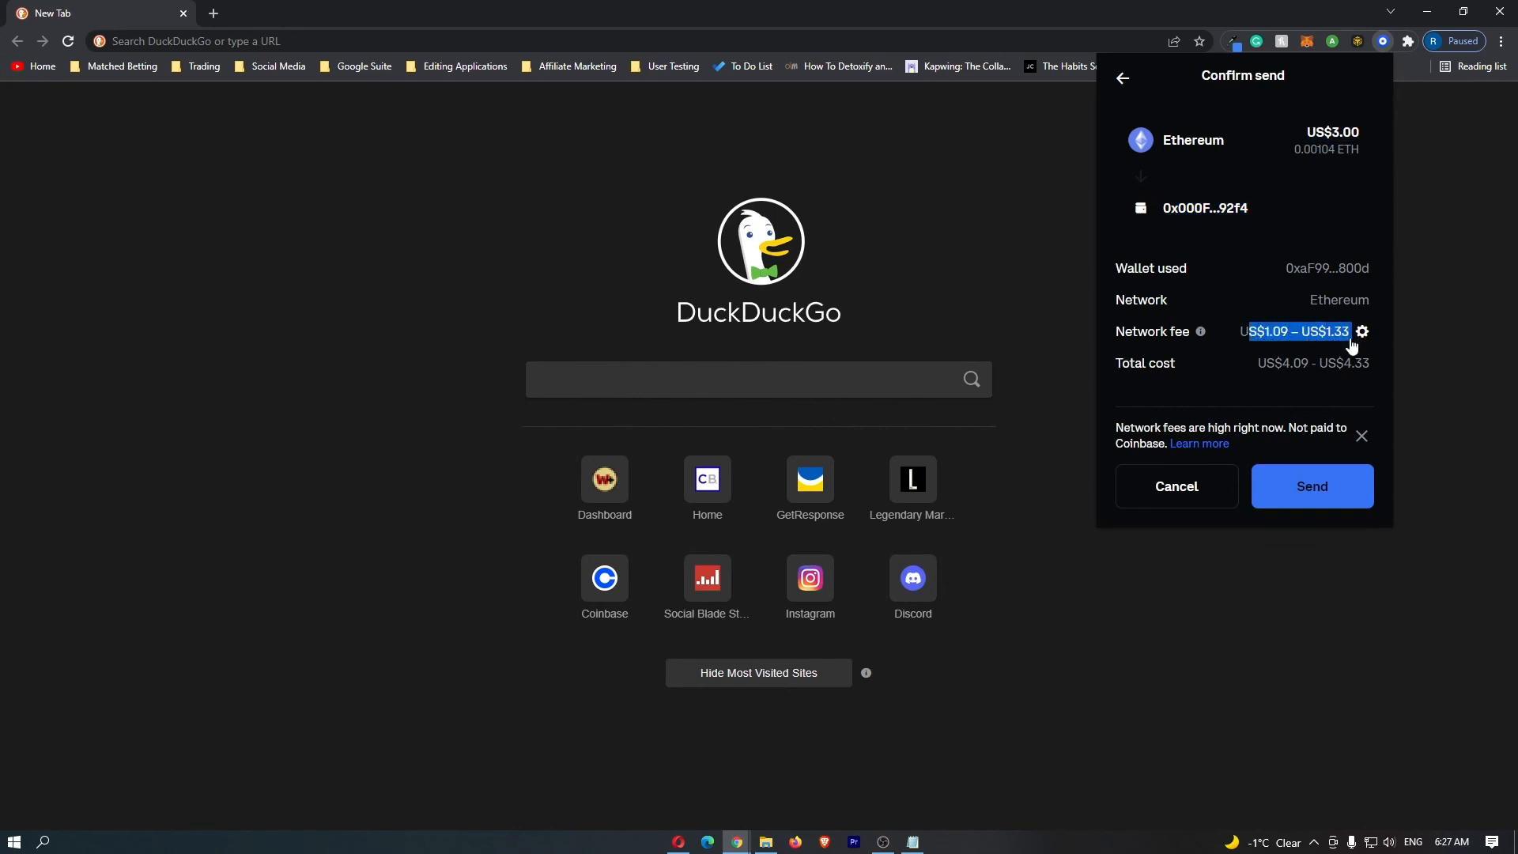